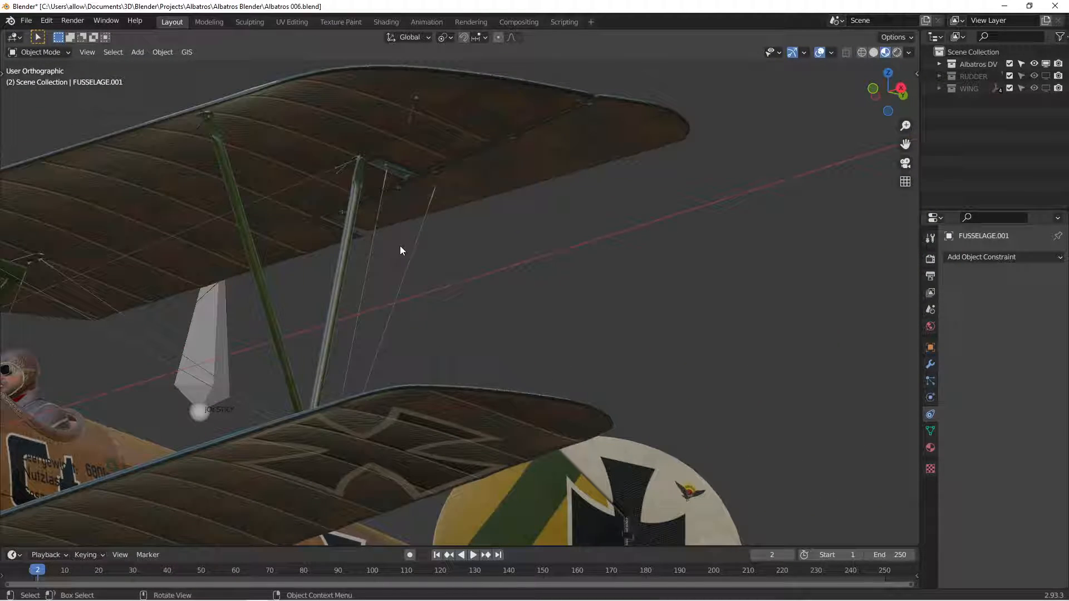
Test-rotate the joystick against the cables around the cockpit area.
{"action": "left_click_drag", "start_coordinate": [400, 250], "coordinate": [378, 317]}
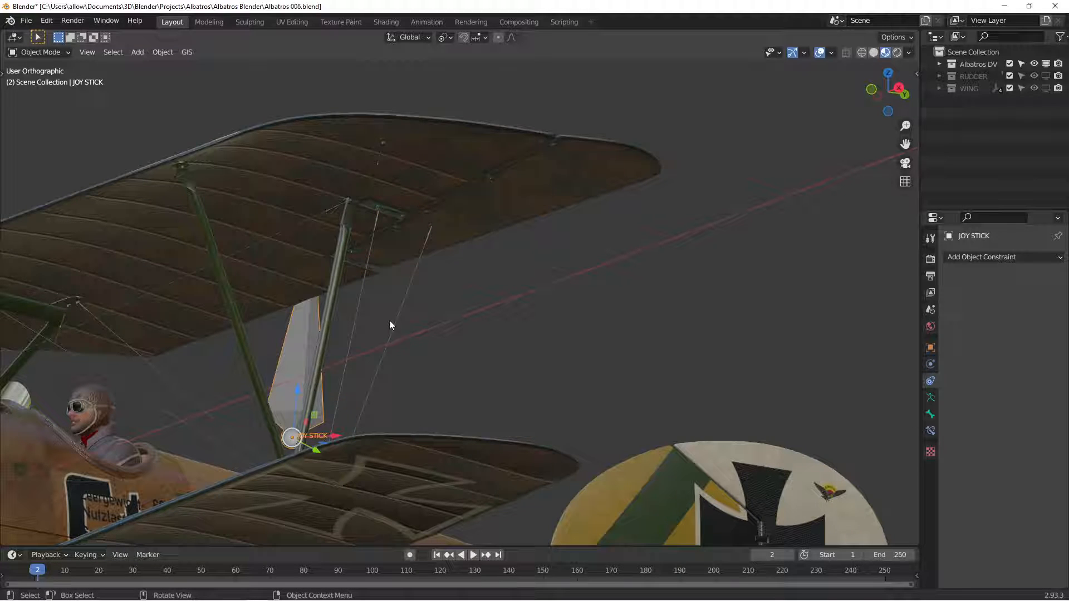
{"action": "key", "text": "r"}
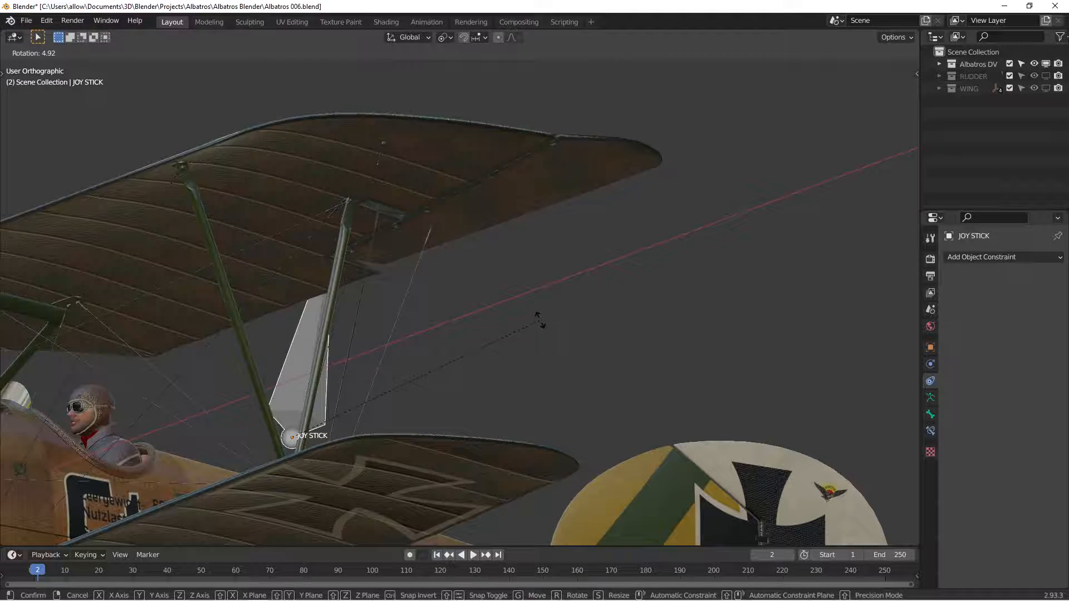
{"action": "mouse_move", "coordinate": [467, 276]}
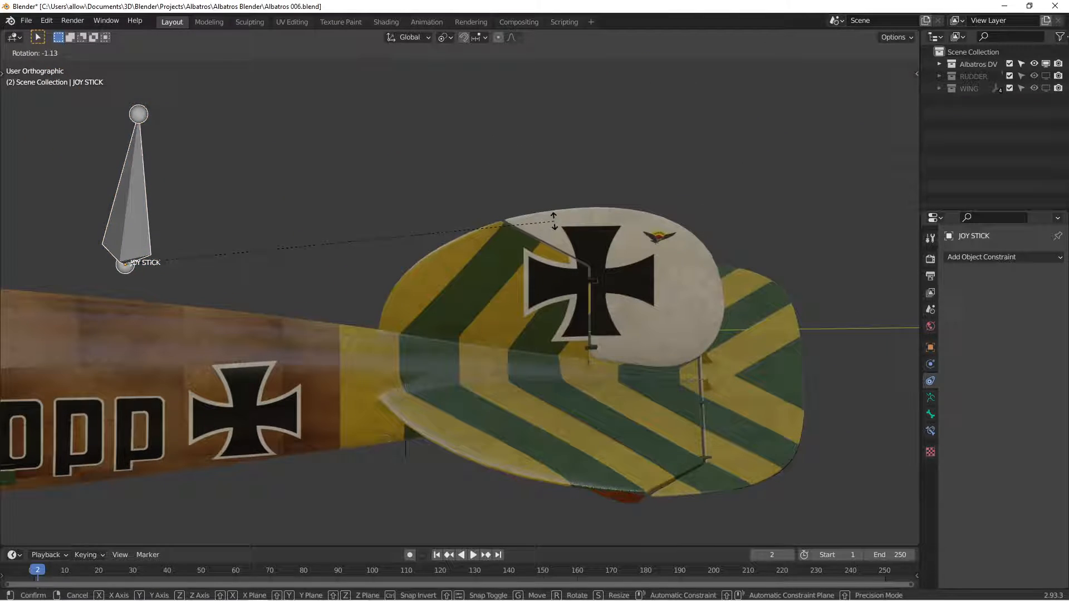
{"action": "mouse_move", "coordinate": [466, 221]}
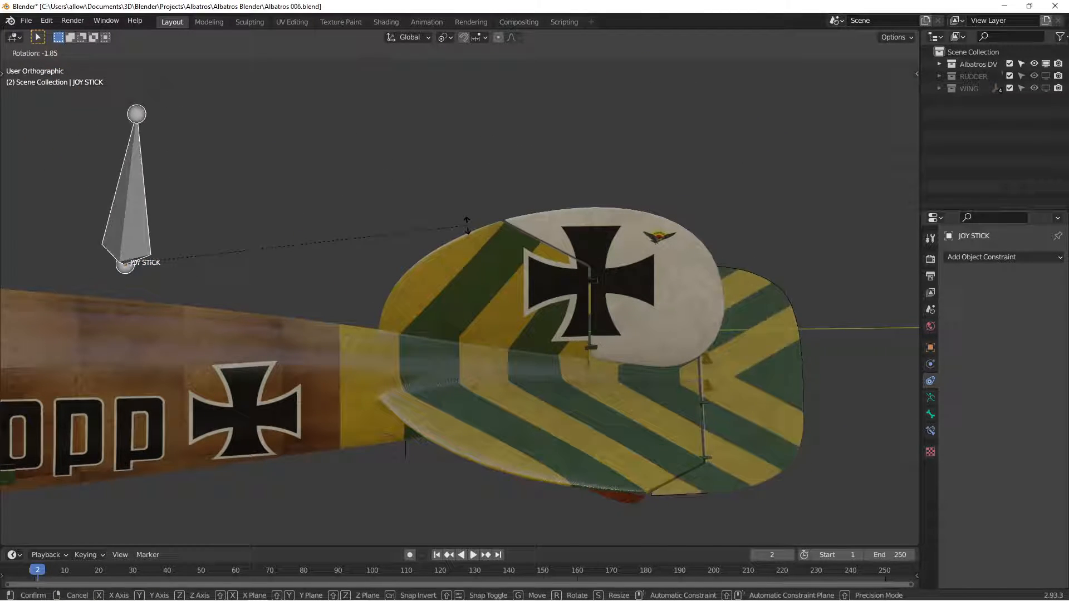
{"action": "mouse_move", "coordinate": [465, 225]}
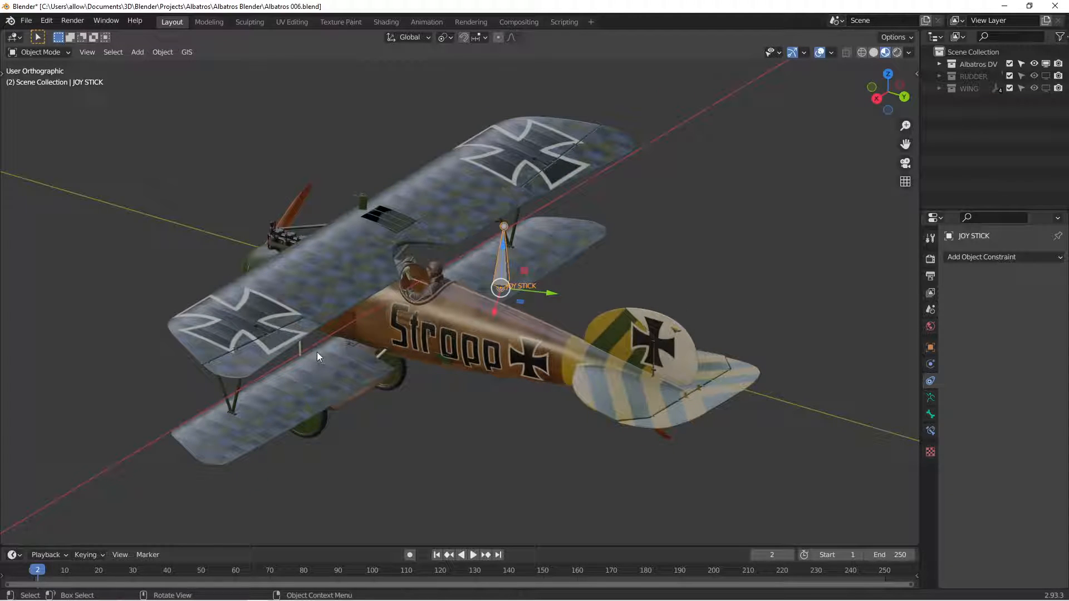
{"action": "key", "text": "r"}
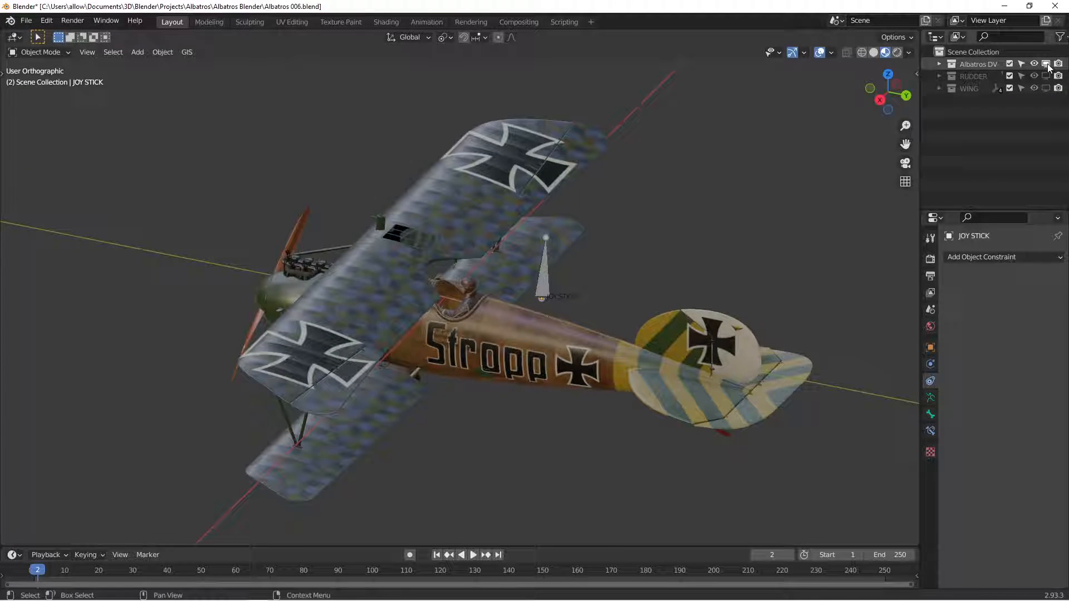
Hide the Albatros DV collection and apply Rotation & Scale to rudder cable Cylinder.004.
{"action": "left_click", "coordinate": [1046, 63]}
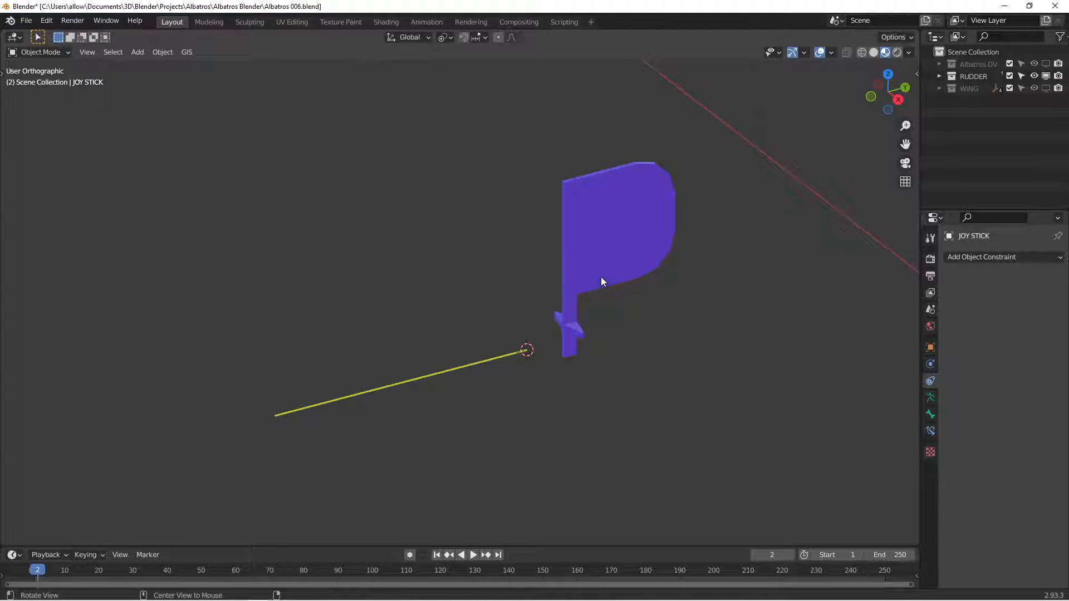
{"action": "left_click", "coordinate": [620, 232]}
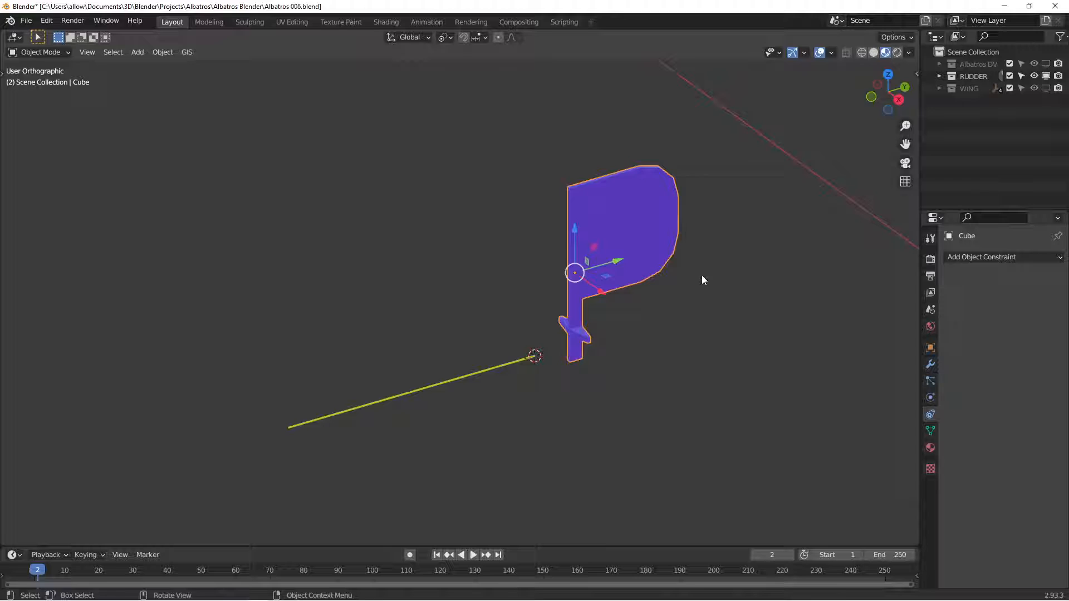
{"action": "left_click", "coordinate": [411, 390]}
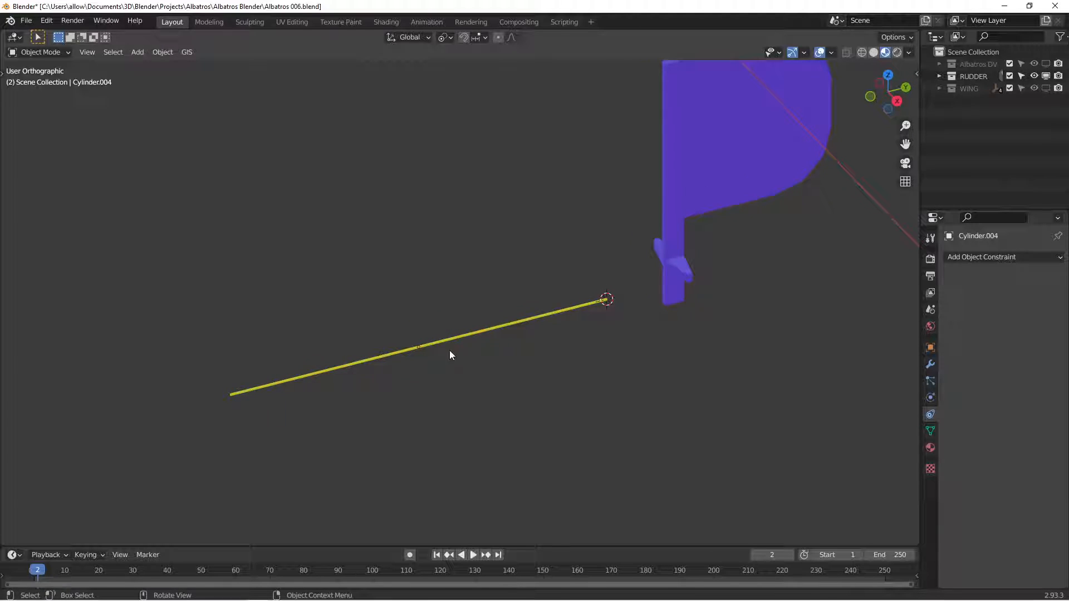
{"action": "mouse_move", "coordinate": [456, 347]}
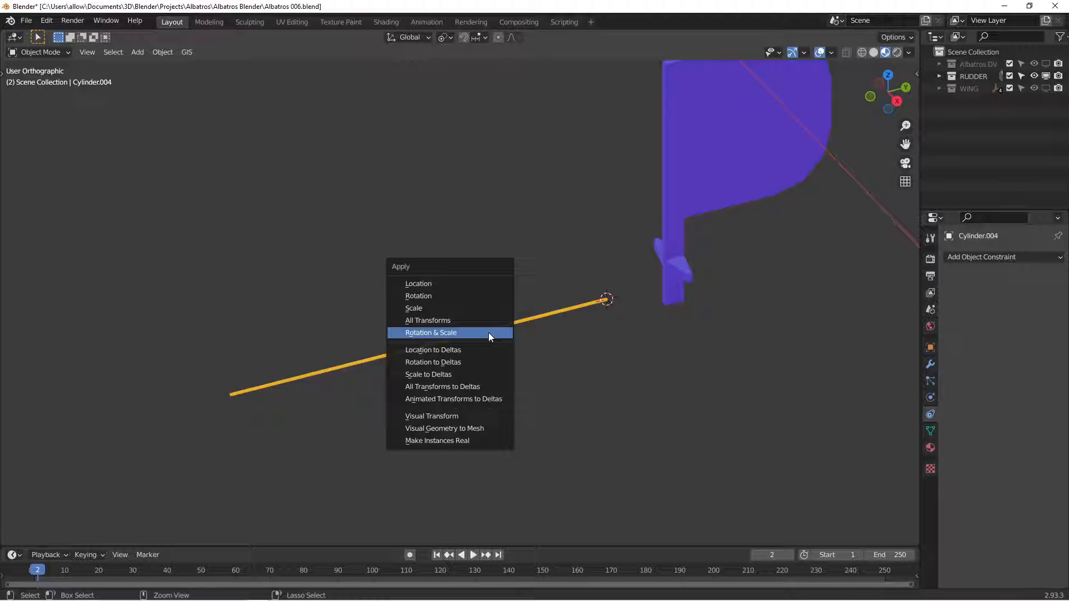
{"action": "left_click", "coordinate": [431, 333]}
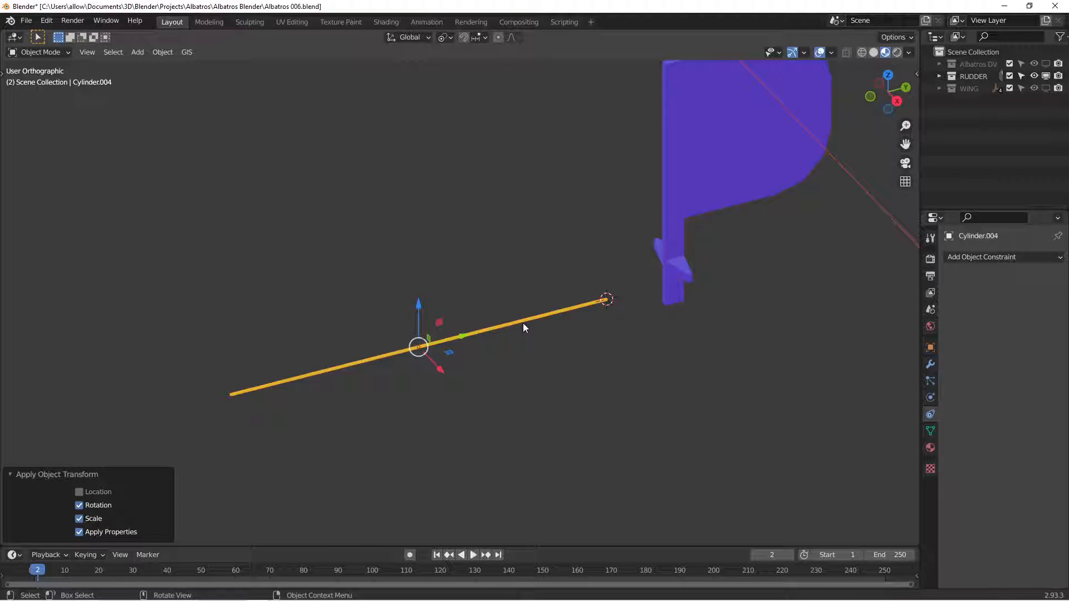
{"action": "mouse_move", "coordinate": [728, 327]}
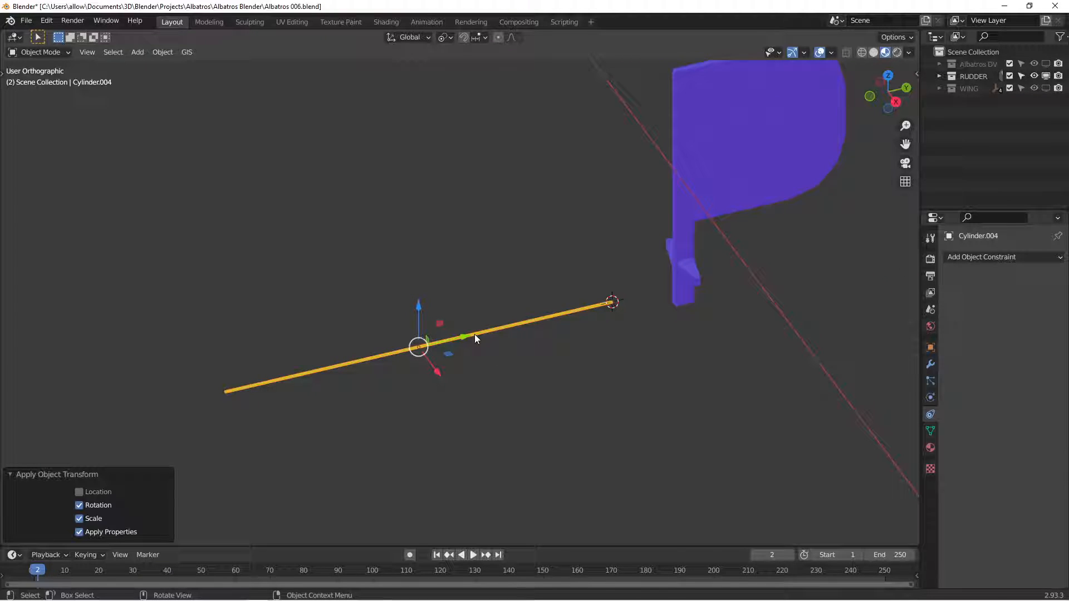
{"action": "mouse_move", "coordinate": [497, 328]}
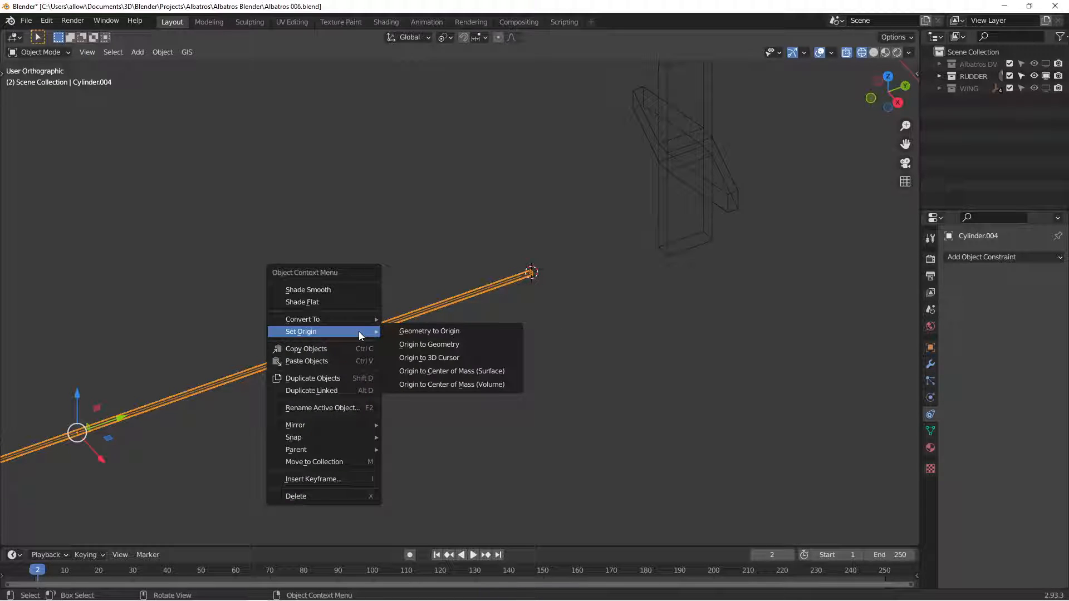
Set Cylinder.004's origin to the 3D cursor at its rudder-side tip, then select the rudder.
{"action": "left_click", "coordinate": [429, 357]}
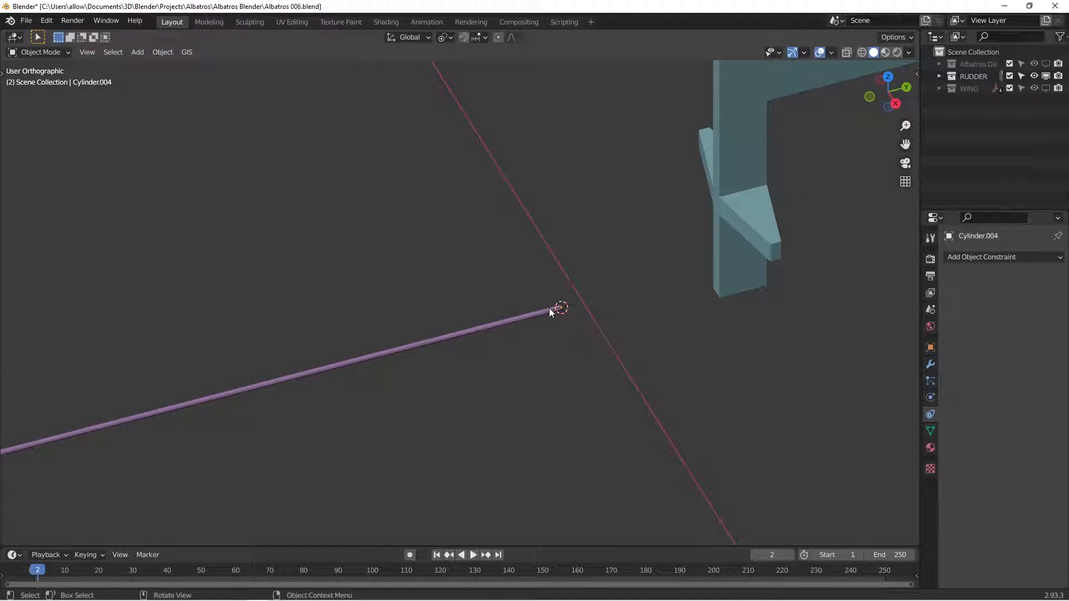
{"action": "left_click", "coordinate": [558, 308]}
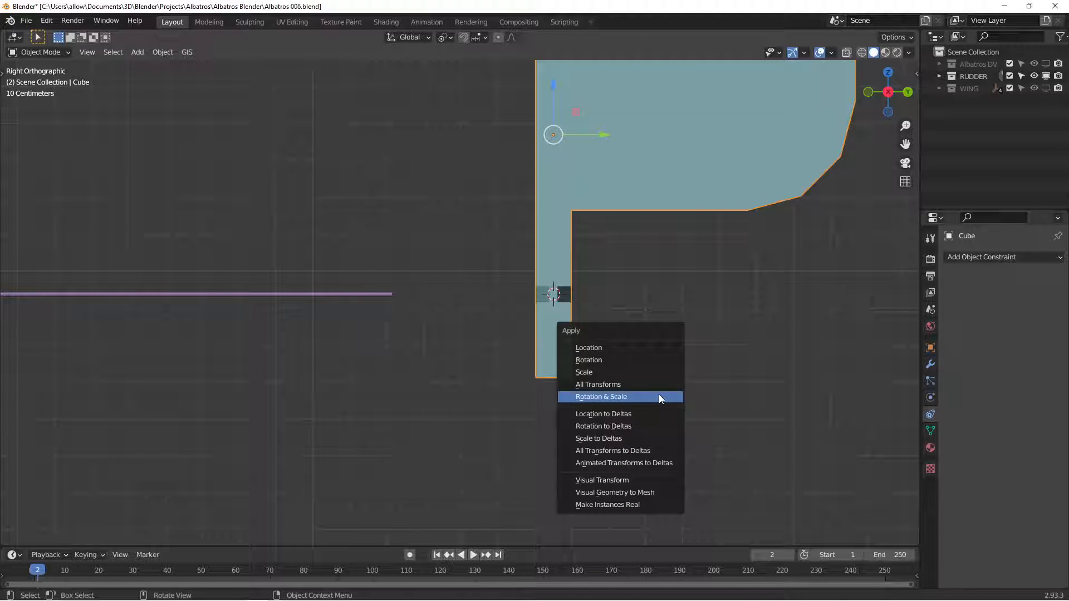
Apply the rudder's Rotation & Scale and add a small Plain Axes empty at one horn tip.
{"action": "left_click", "coordinate": [137, 52]}
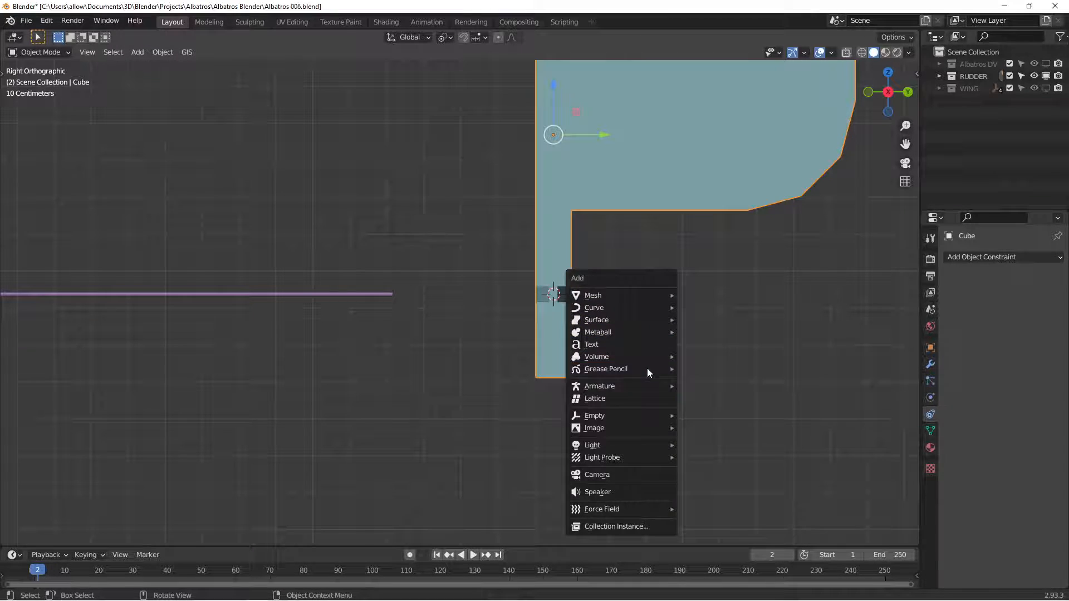
{"action": "left_click", "coordinate": [593, 415]}
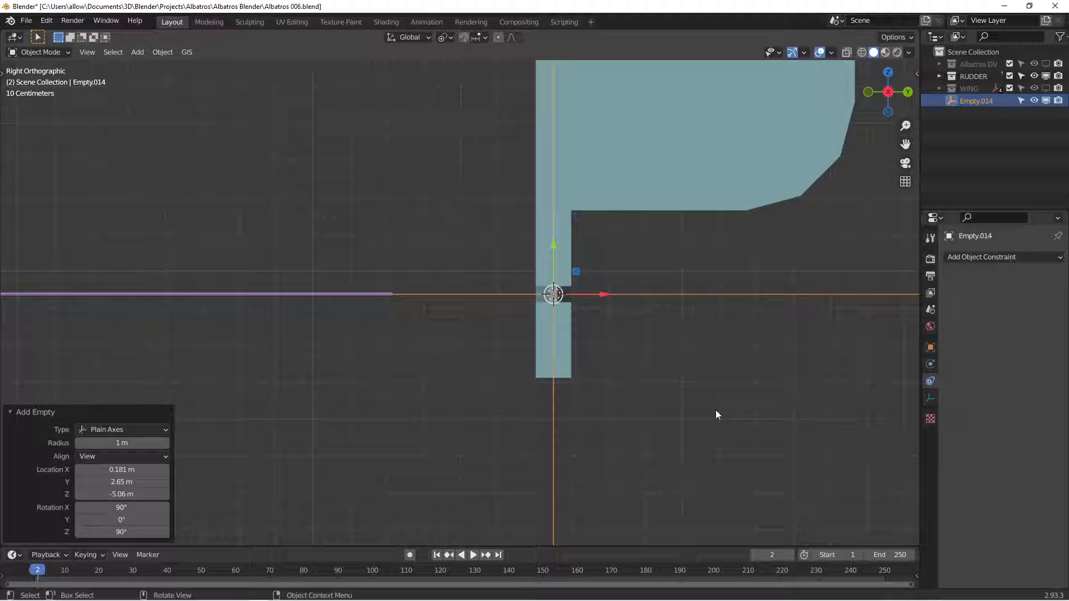
{"action": "left_click", "coordinate": [929, 397]}
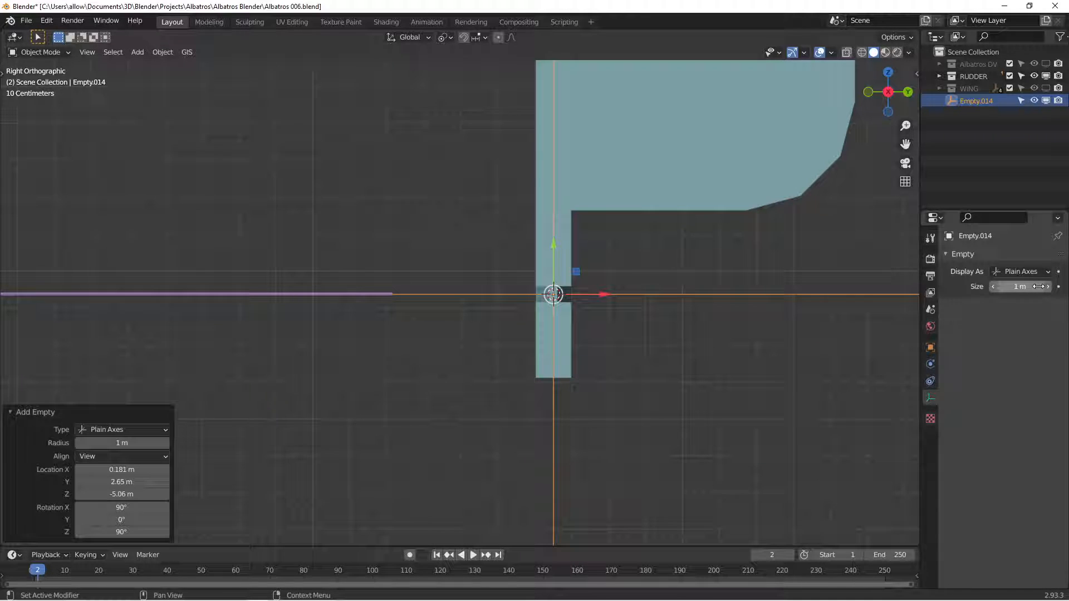
{"action": "left_click", "coordinate": [1018, 286]}
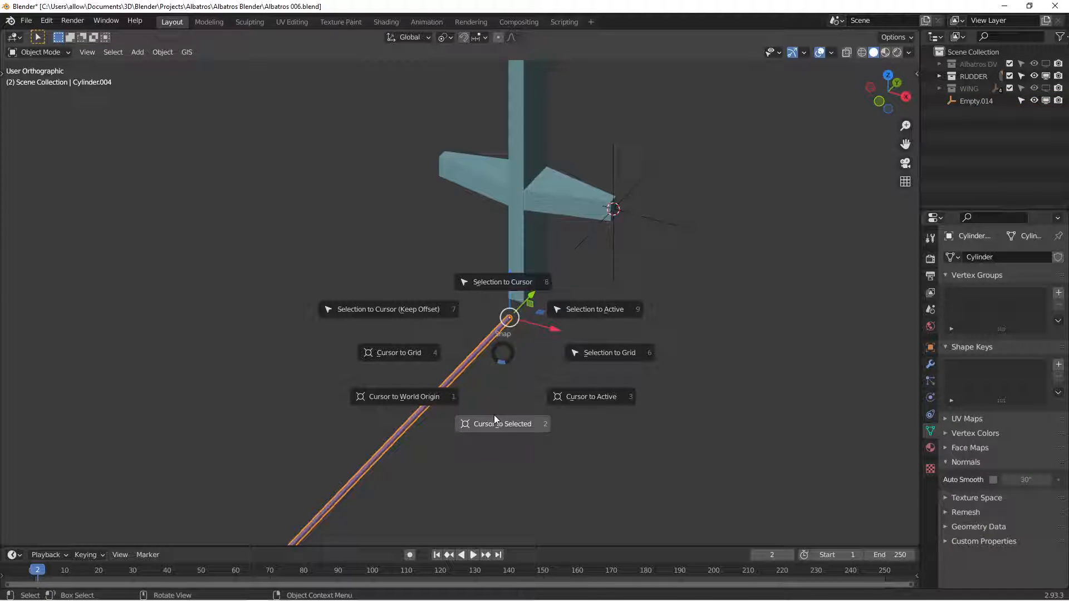
Snap the purple cable's end onto the 3D cursor at the horn tip.
{"action": "left_click", "coordinate": [502, 282]}
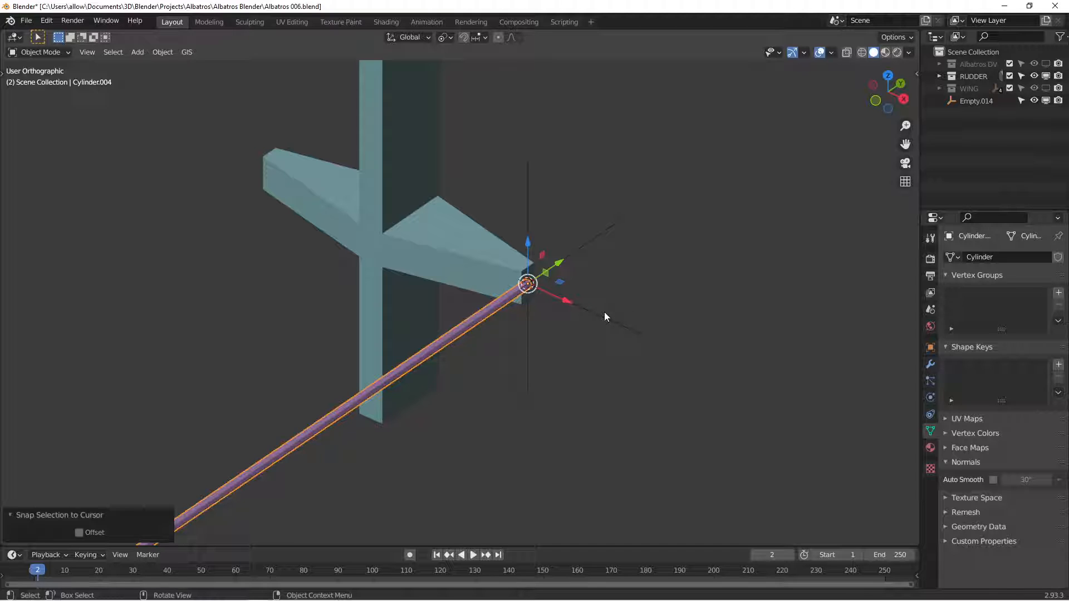
{"action": "left_click", "coordinate": [975, 100]}
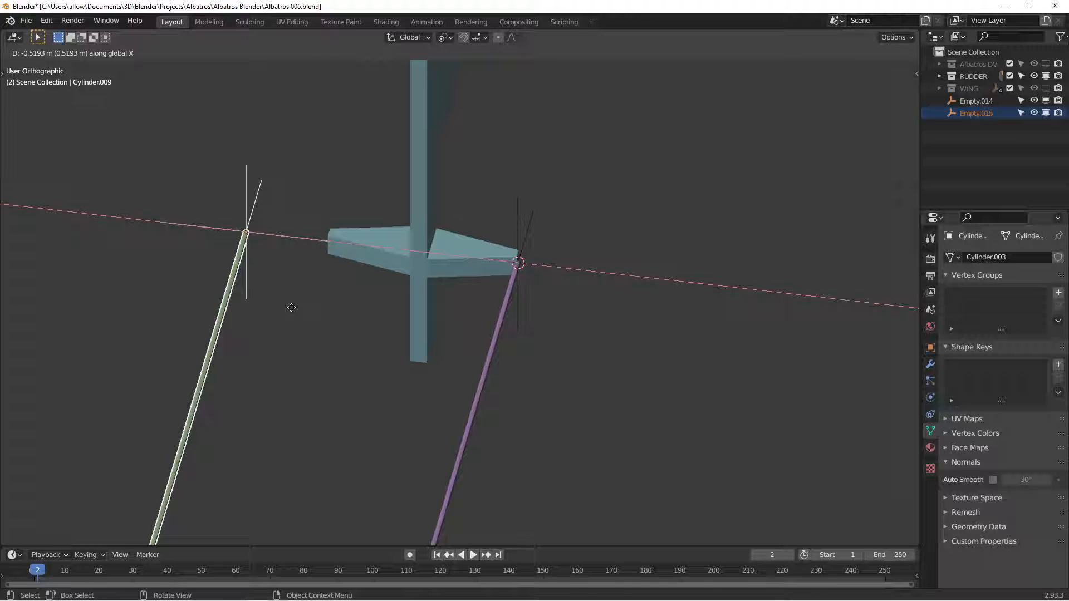
Duplicate the empty to the opposite horn tip and snap the green cable's end onto it.
{"action": "left_click", "coordinate": [298, 308]}
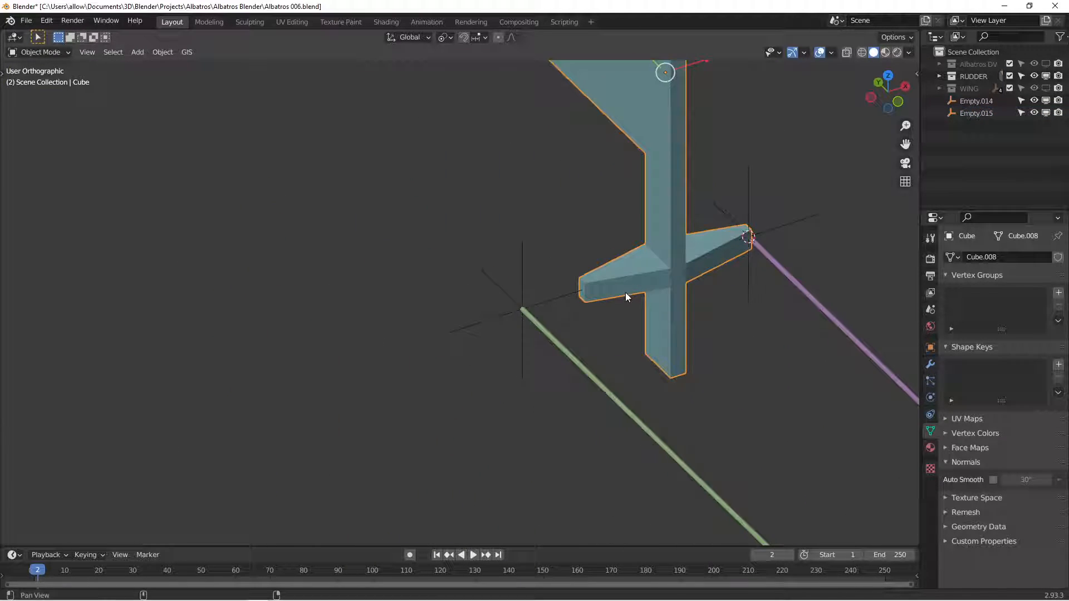
{"action": "key", "text": "Tab"}
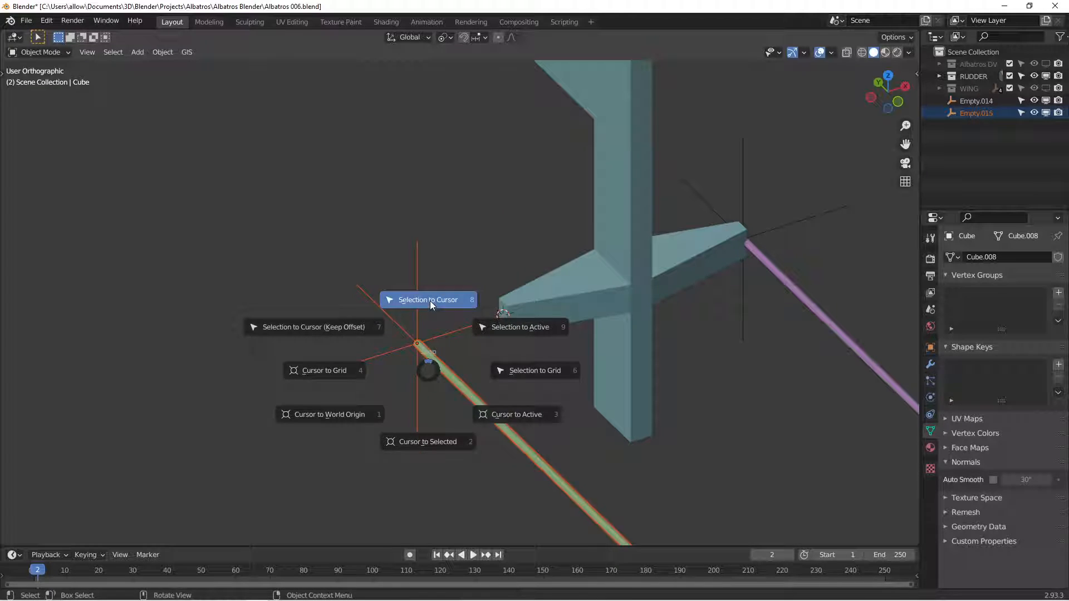
{"action": "left_click", "coordinate": [428, 300]}
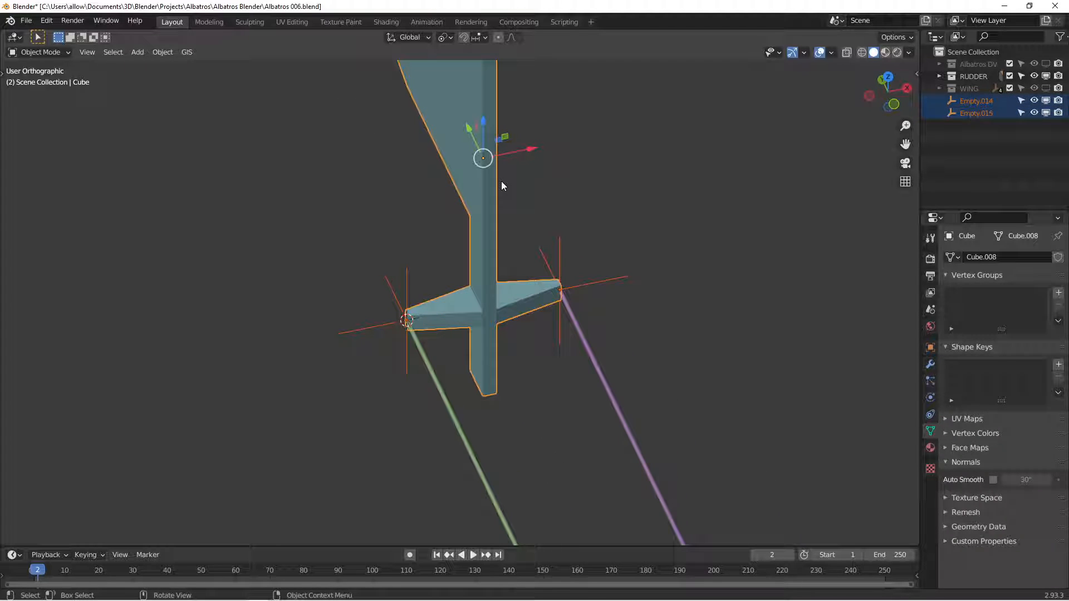
Parent both horn-tip empties to the rudder with Ctrl+P > Object.
{"action": "key", "text": "ctrl+p"}
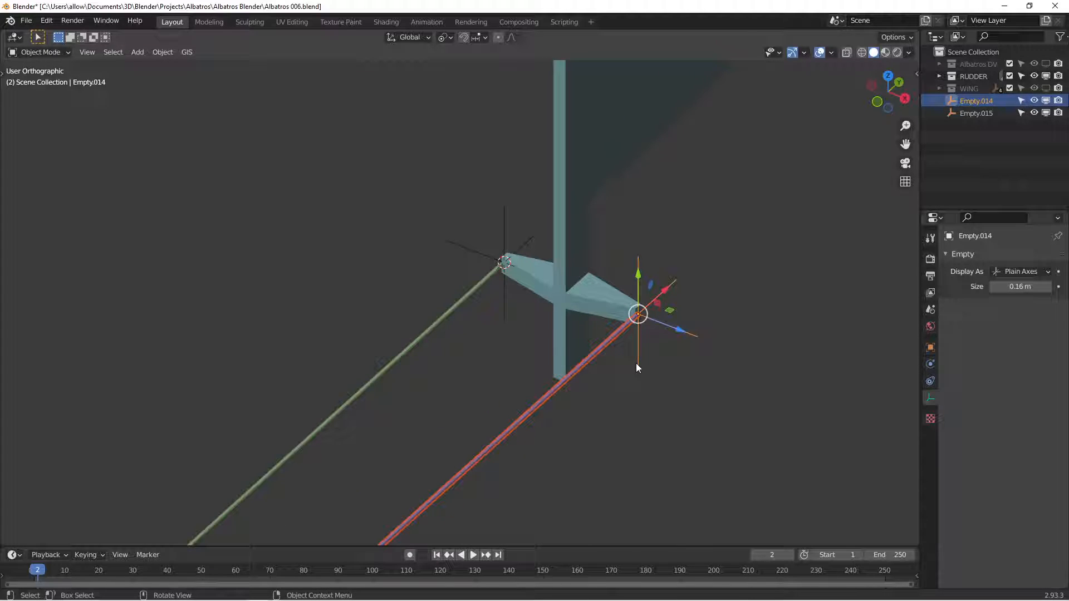
{"action": "left_click", "coordinate": [503, 261]}
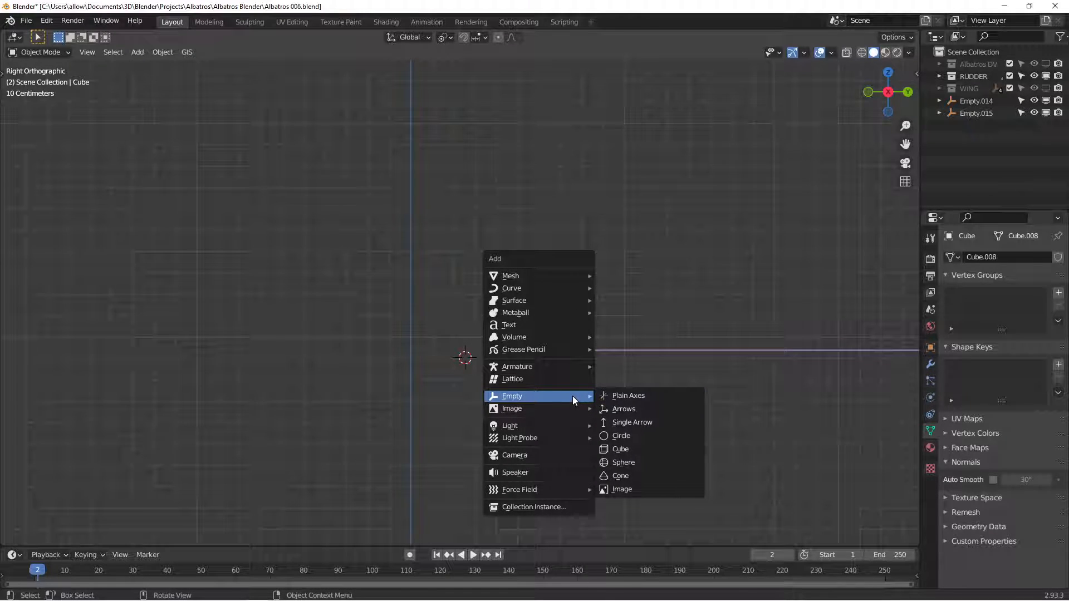
Add a Plain Axes empty at one rudder cable's far end and duplicate it for the other.
{"action": "left_click", "coordinate": [627, 395]}
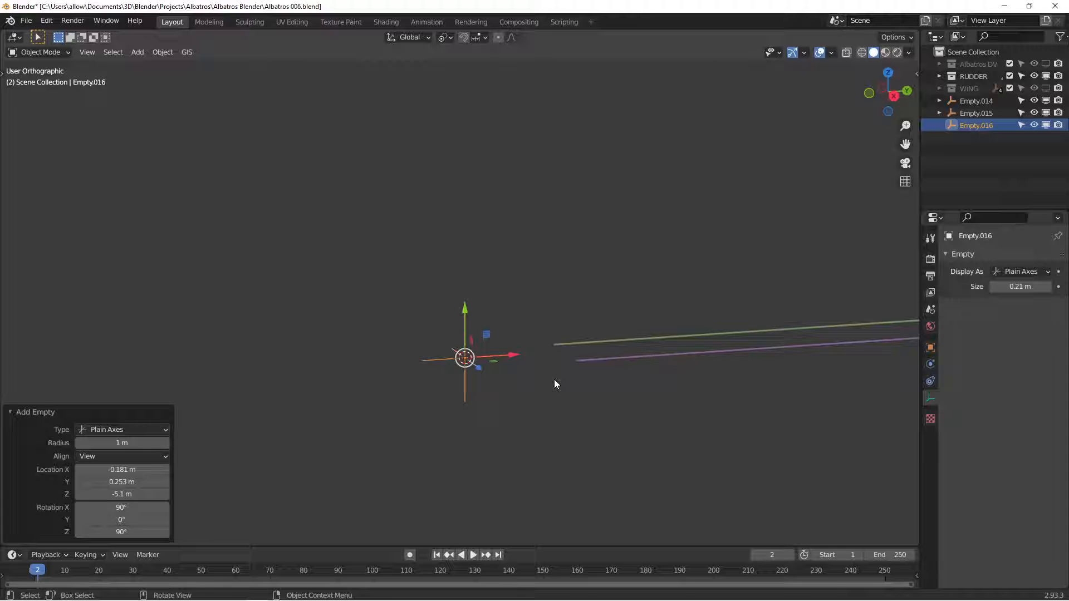
{"action": "key", "text": "g"}
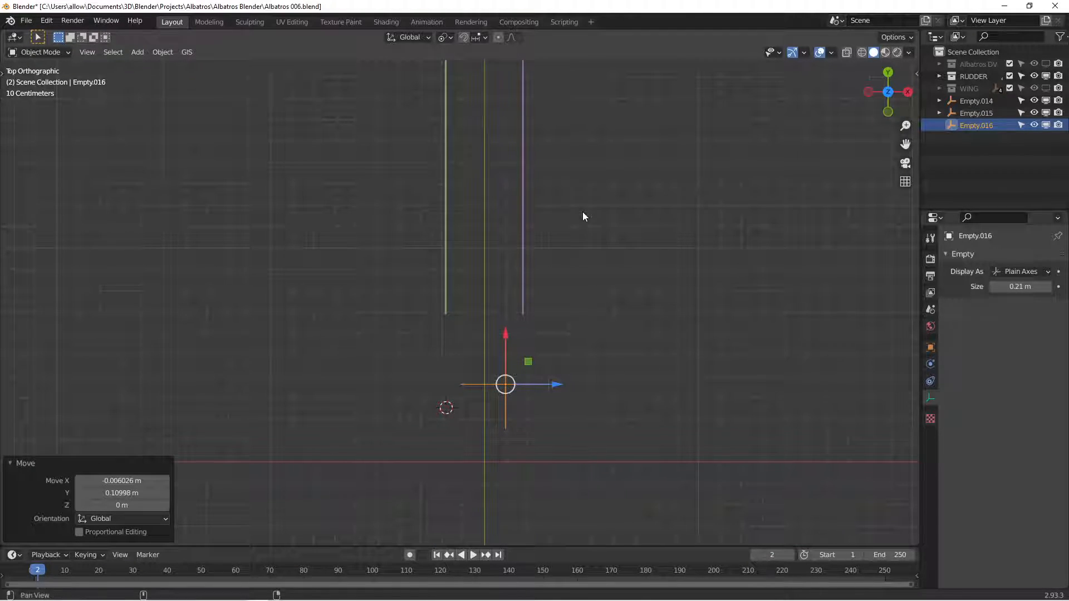
{"action": "mouse_move", "coordinate": [668, 263]}
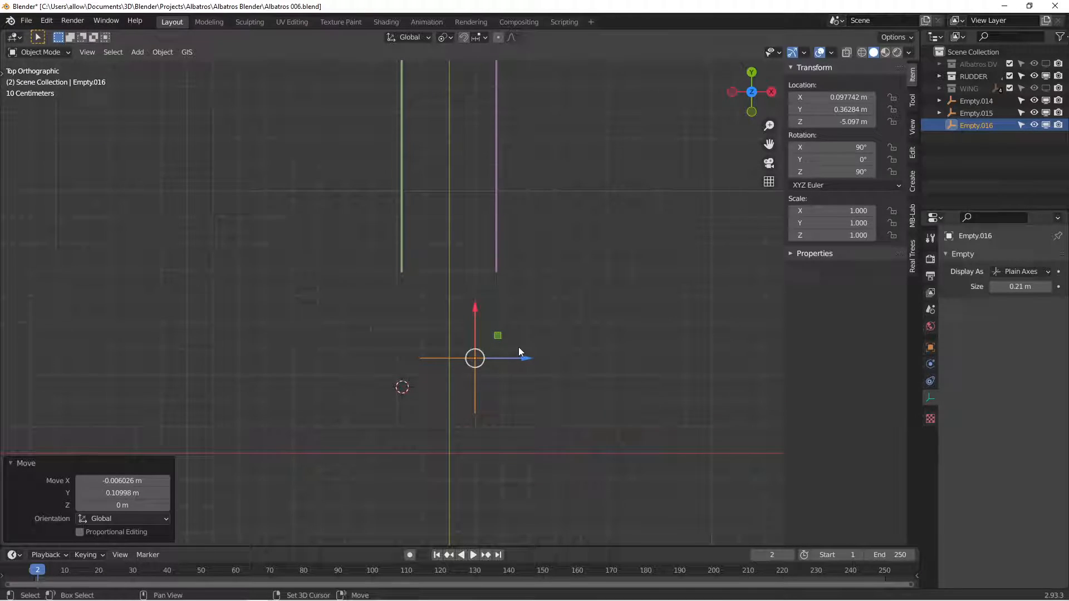
{"action": "mouse_move", "coordinate": [514, 357]}
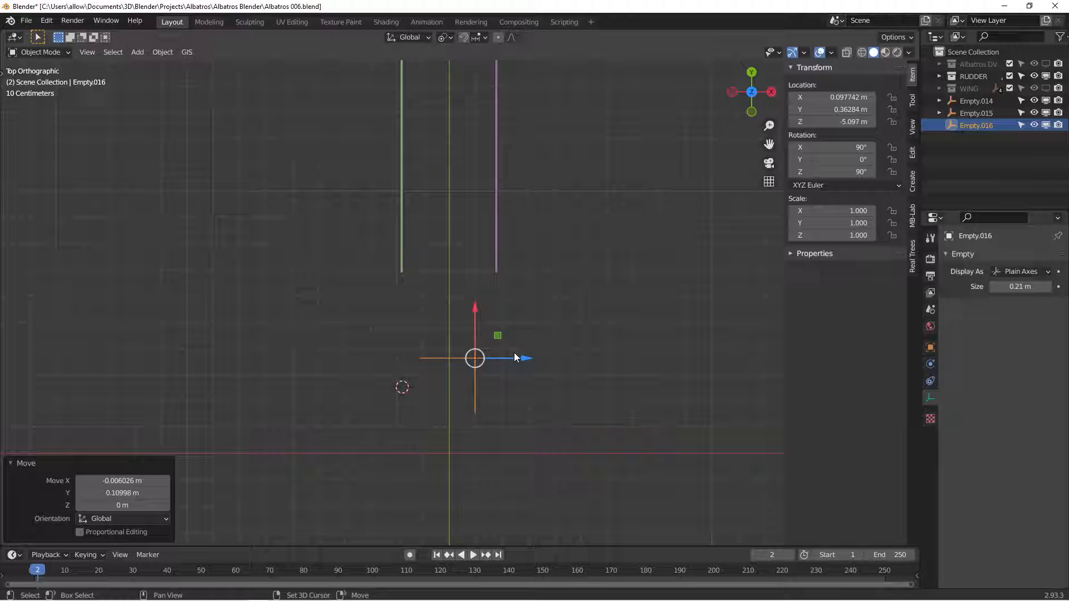
{"action": "key", "text": "shift+d"}
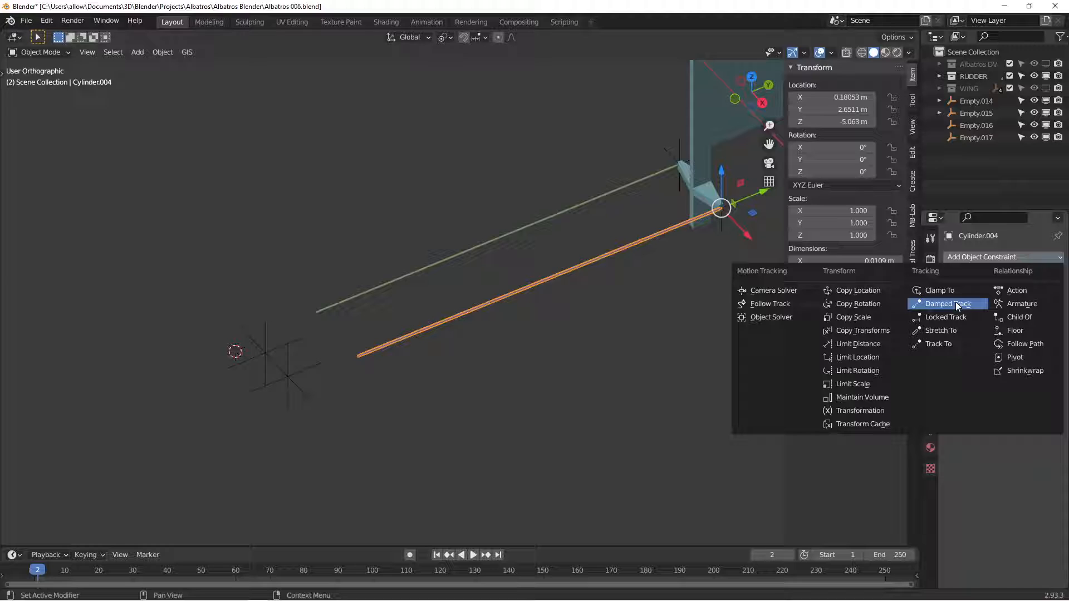
Add a Damped Track constraint to Cylinder.004 and pick its target empty with the eyedropper.
{"action": "left_click", "coordinate": [946, 303]}
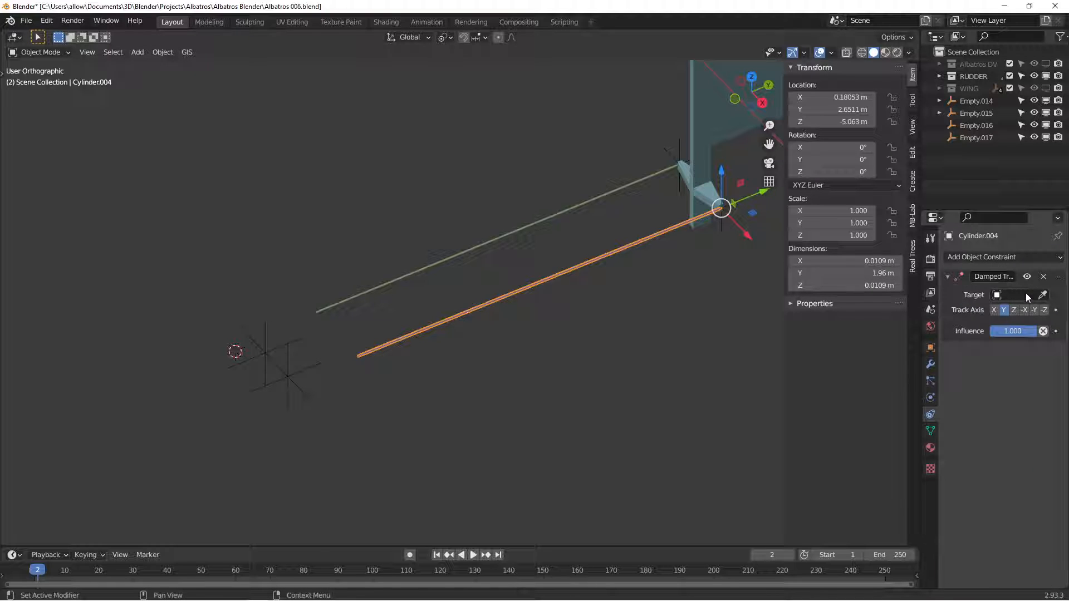
{"action": "mouse_move", "coordinate": [1034, 366]}
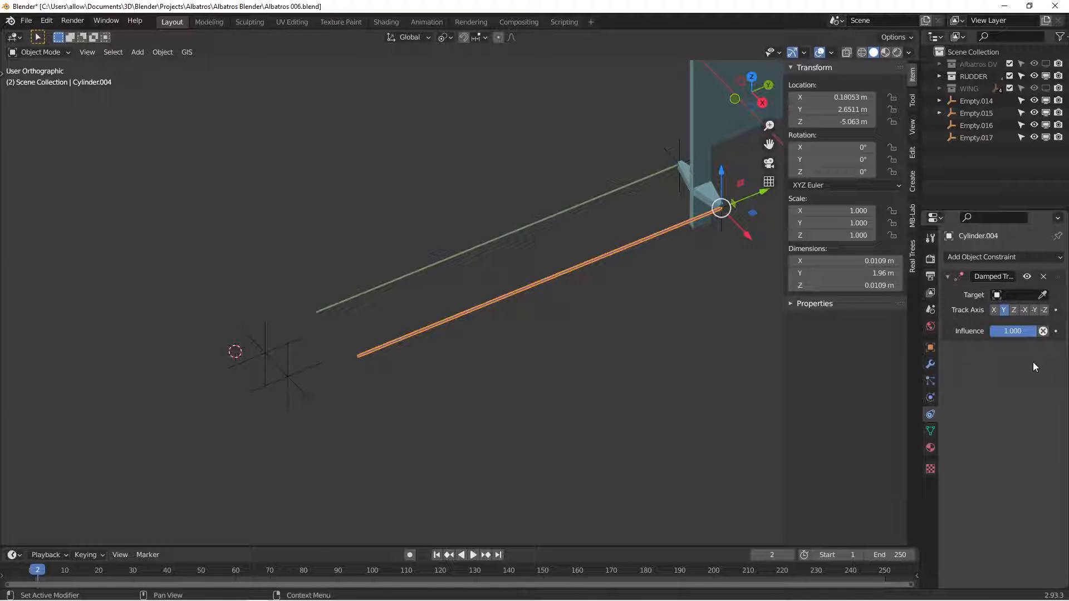
{"action": "left_click", "coordinate": [1015, 294]}
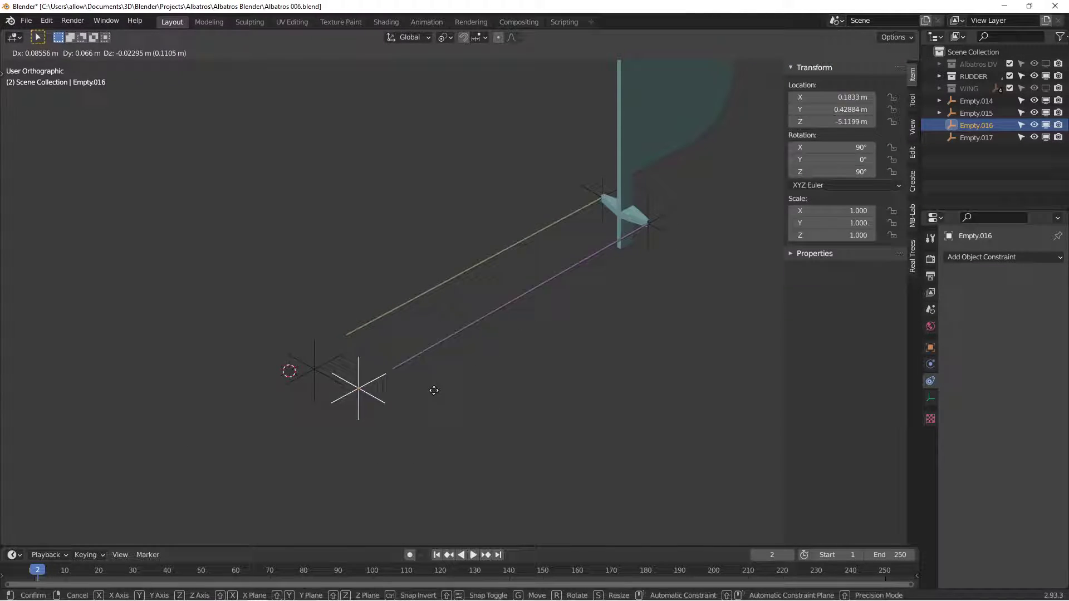
Add a Damped Track constraint to Cylinder.009 targeting its far-end empty.
{"action": "left_click", "coordinate": [1002, 257]}
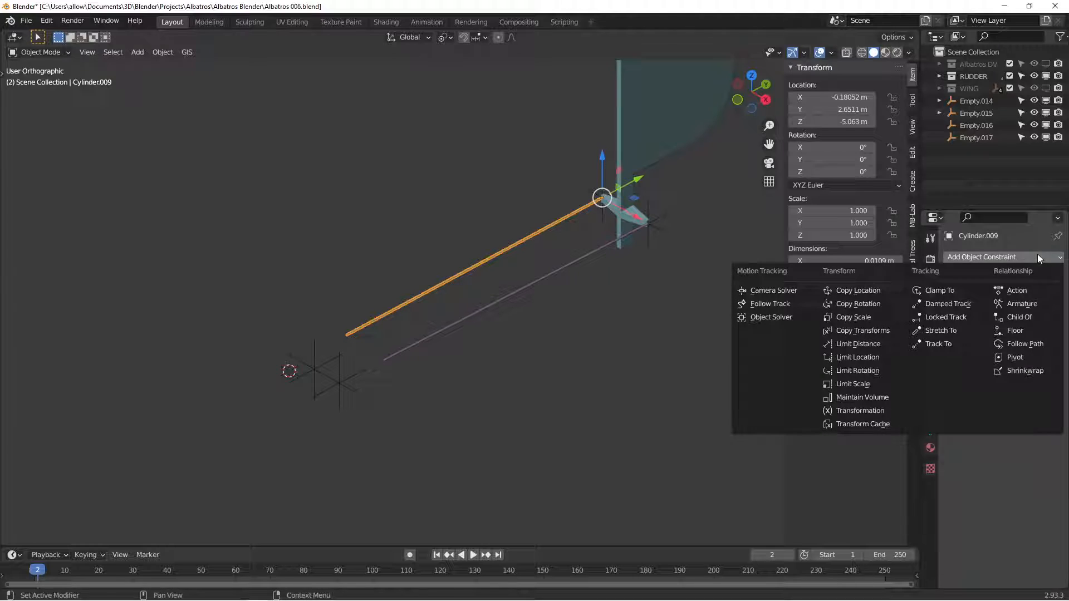
{"action": "left_click", "coordinate": [946, 302]}
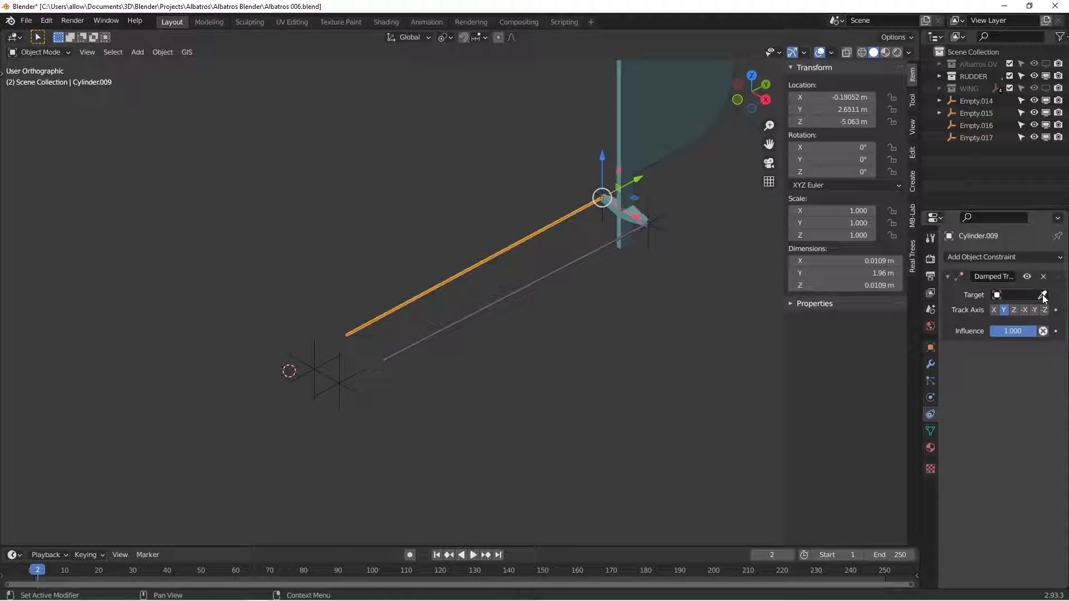
{"action": "left_click", "coordinate": [1012, 293]}
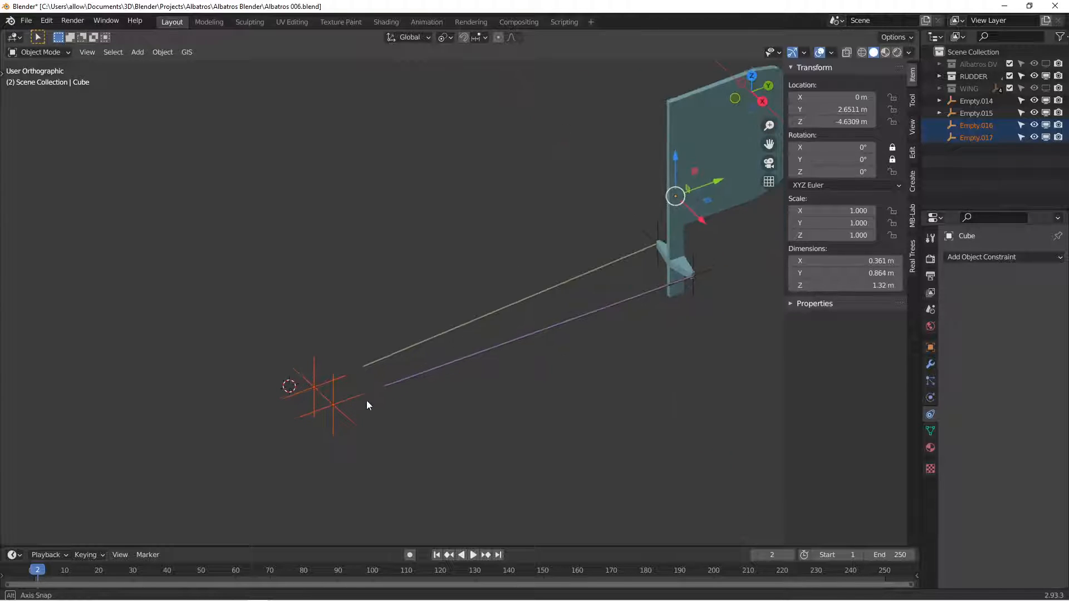
Parent Empty.016 and Empty.017 to the rudder and rotate it to check the cables follow.
{"action": "key", "text": "r"}
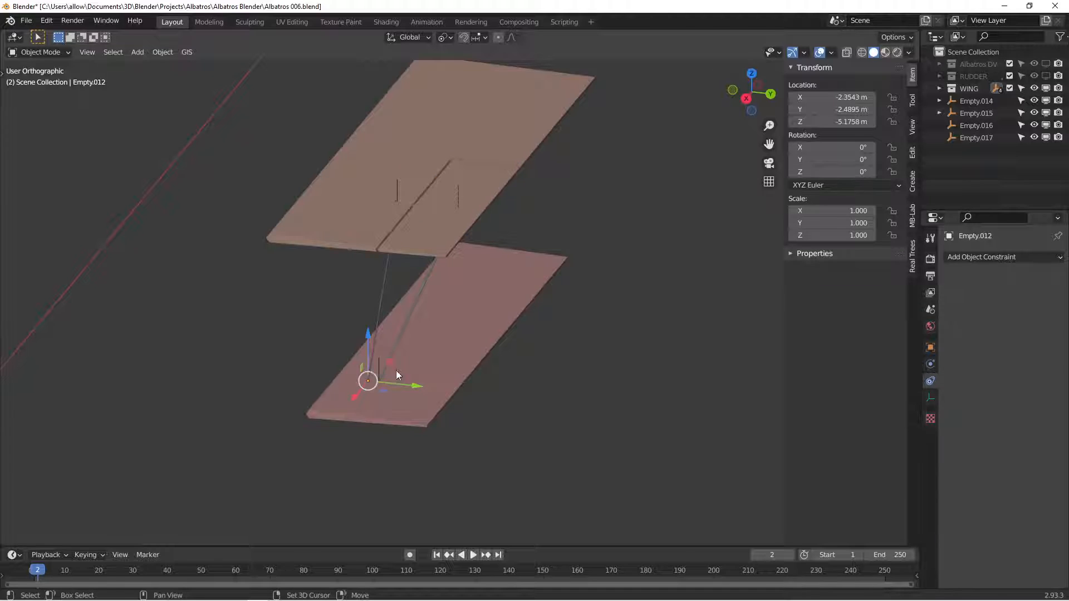
Move and rotate the aileron Cube.004 repeatedly to verify the wing cables follow it.
{"action": "key", "text": "g"}
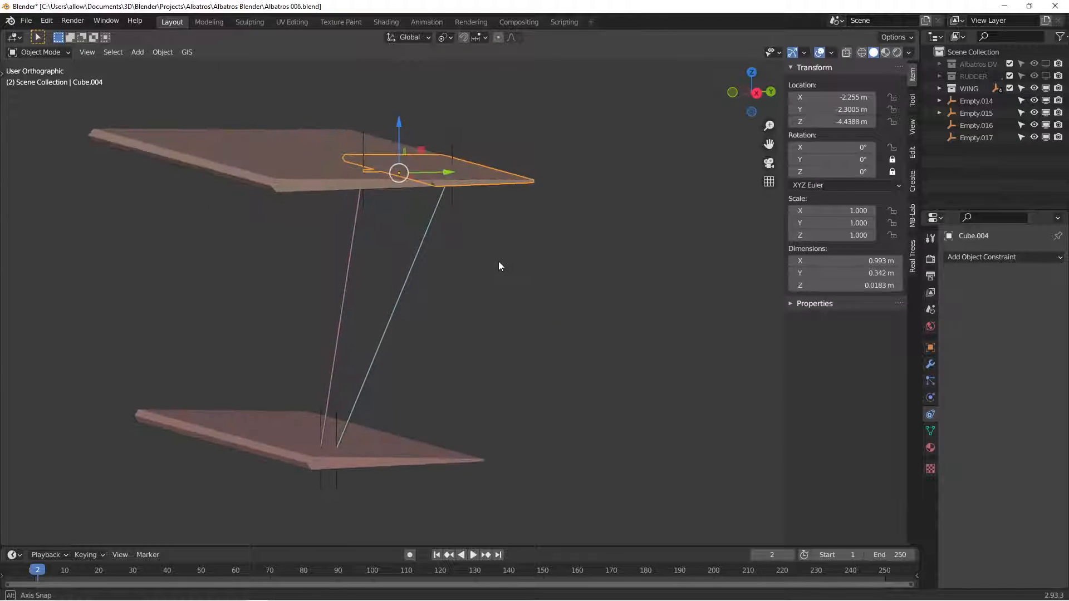
{"action": "key", "text": "r"}
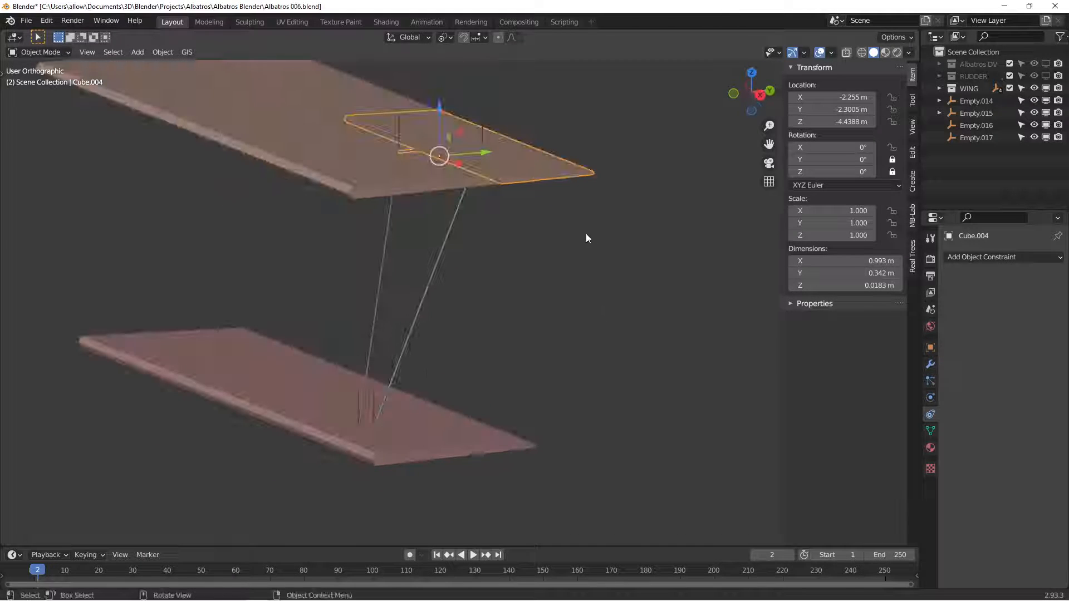
{"action": "key", "text": "r"}
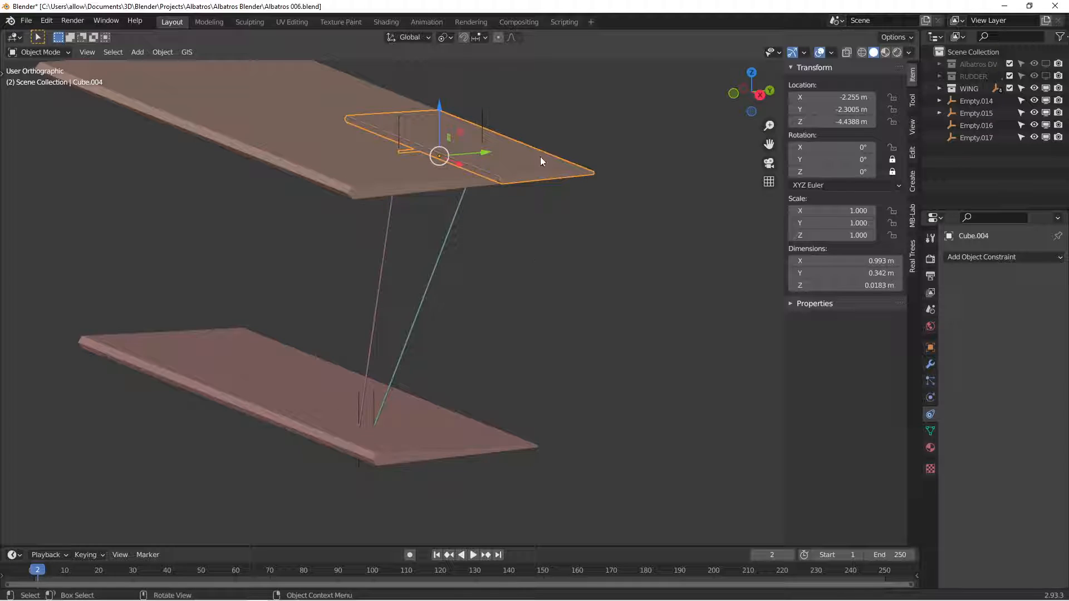
{"action": "key", "text": "r"}
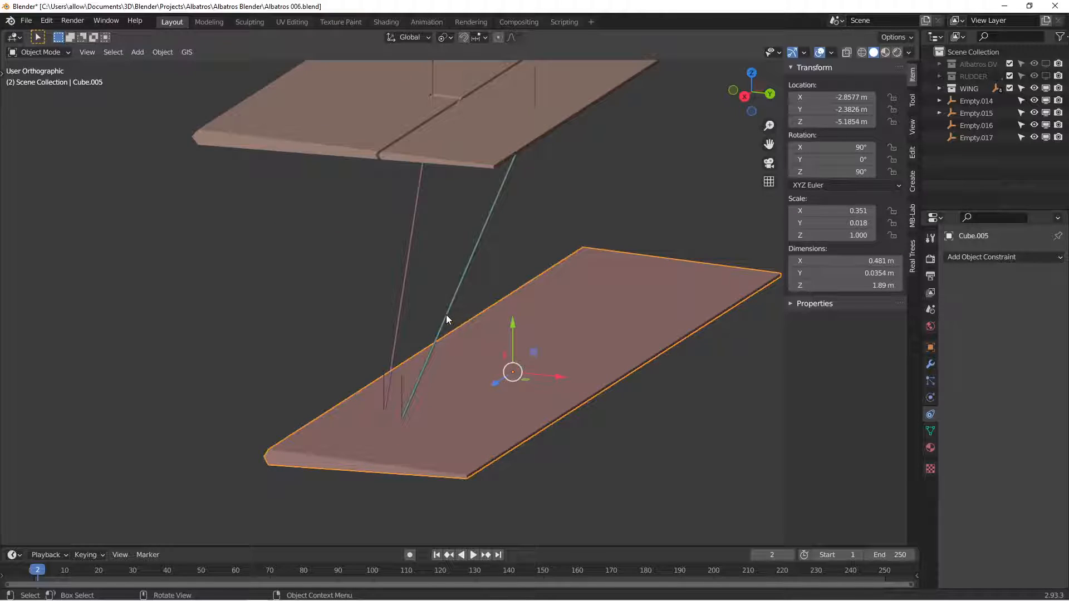
Select the aileron cable and switch the viewport to see-through wireframe shading.
{"action": "left_click", "coordinate": [539, 77]}
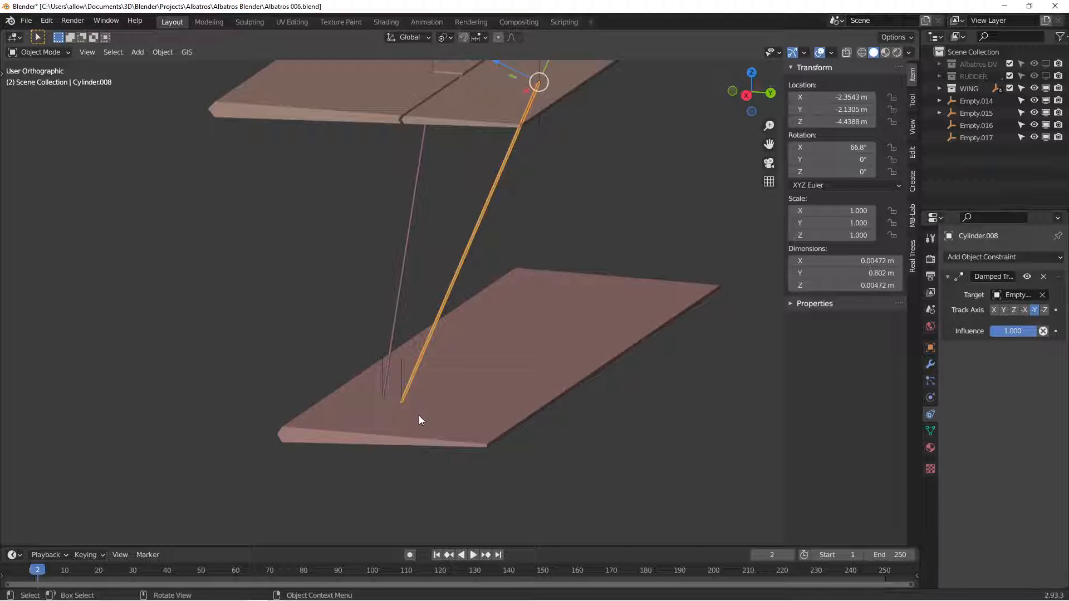
{"action": "mouse_move", "coordinate": [321, 415]}
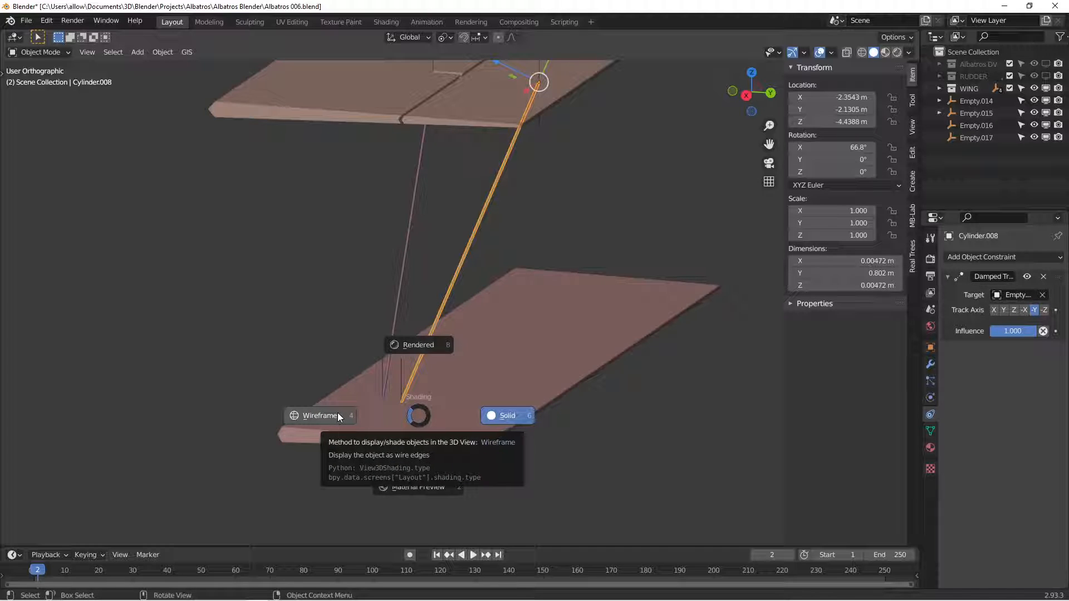
{"action": "left_click", "coordinate": [318, 416]}
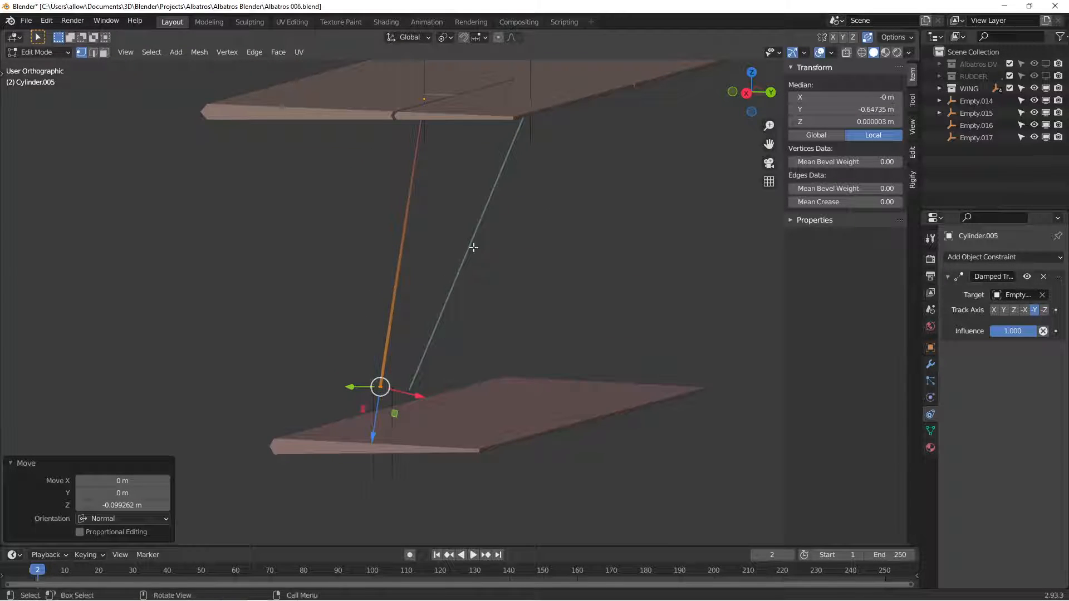
Duplicate the aileron cable, clear its parent and snap the copy to the lower-wing cable point.
{"action": "key", "text": "Tab"}
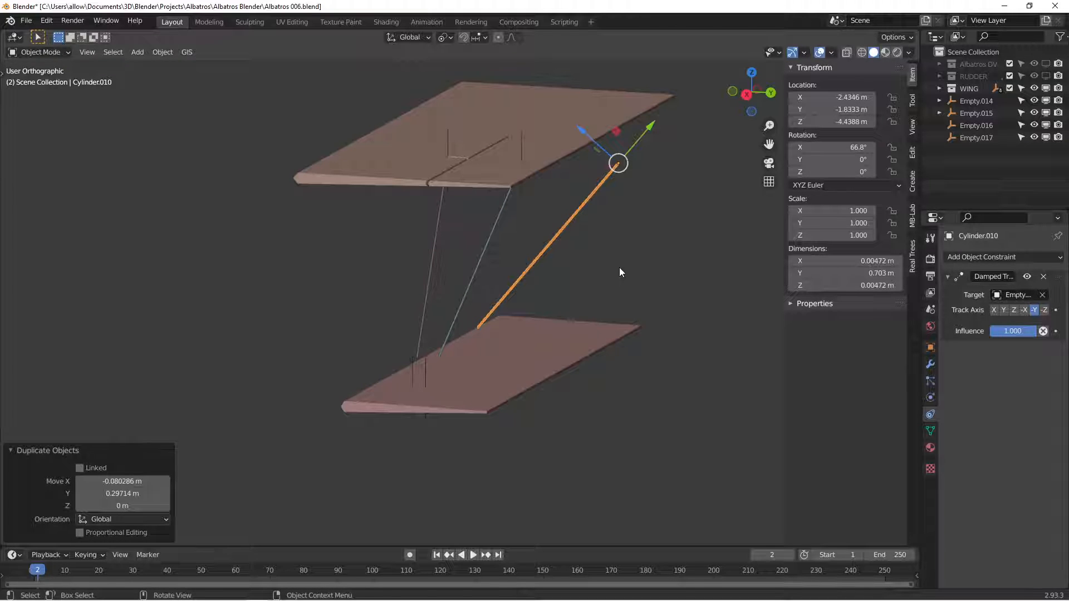
{"action": "key", "text": "alt+p"}
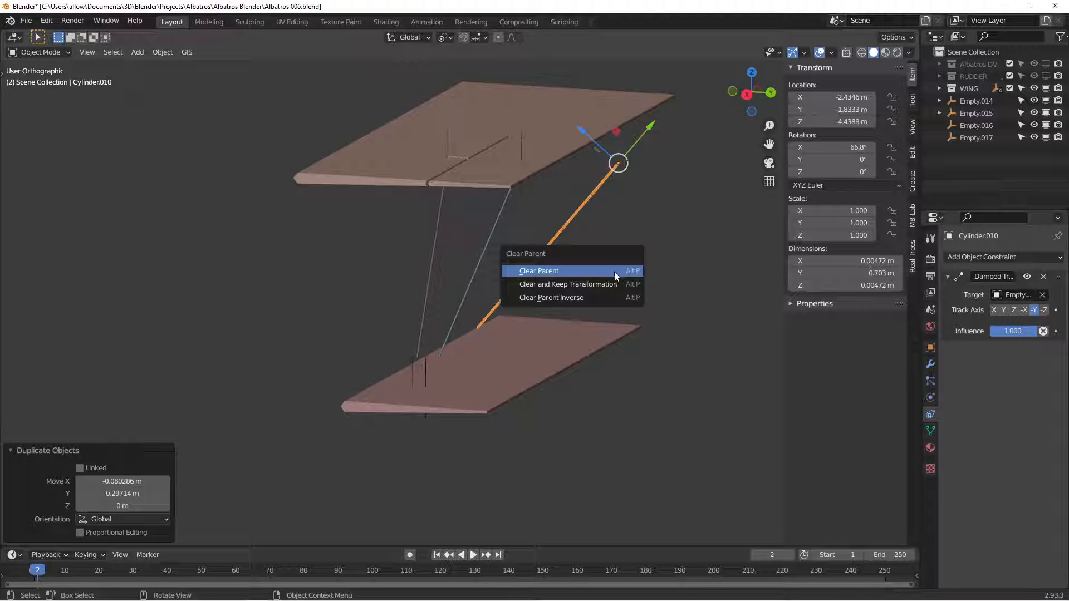
{"action": "left_click", "coordinate": [538, 270]}
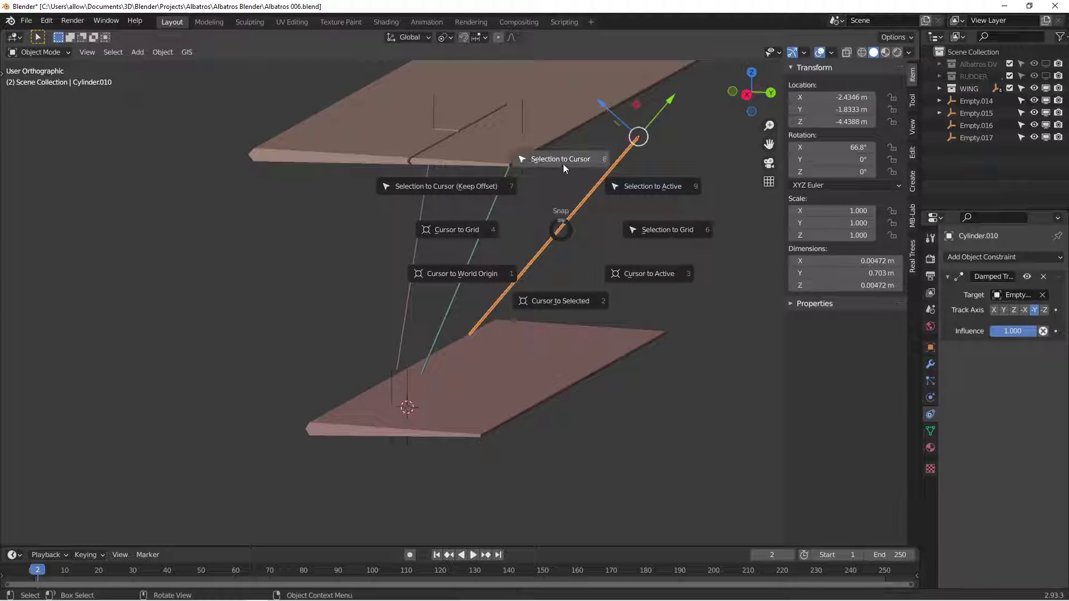
{"action": "left_click", "coordinate": [560, 159]}
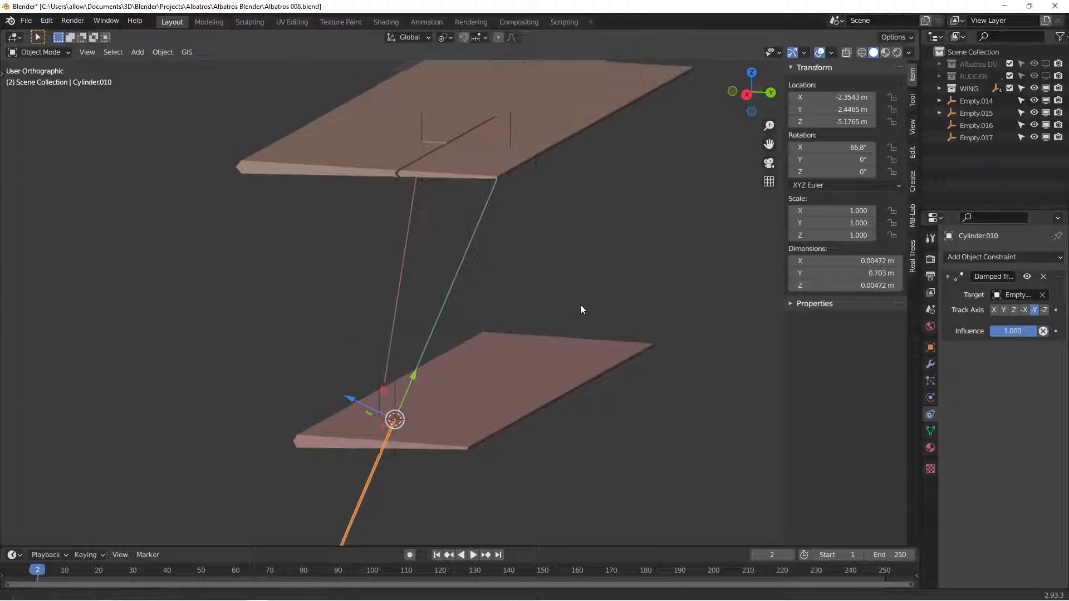
{"action": "left_click", "coordinate": [1042, 294]}
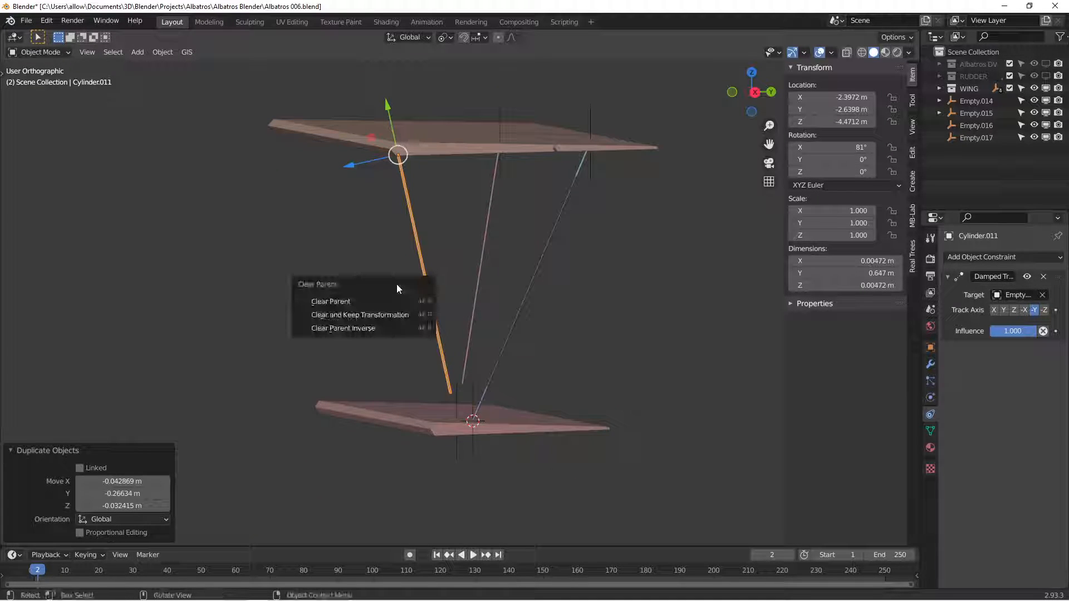
{"action": "mouse_move", "coordinate": [385, 314]}
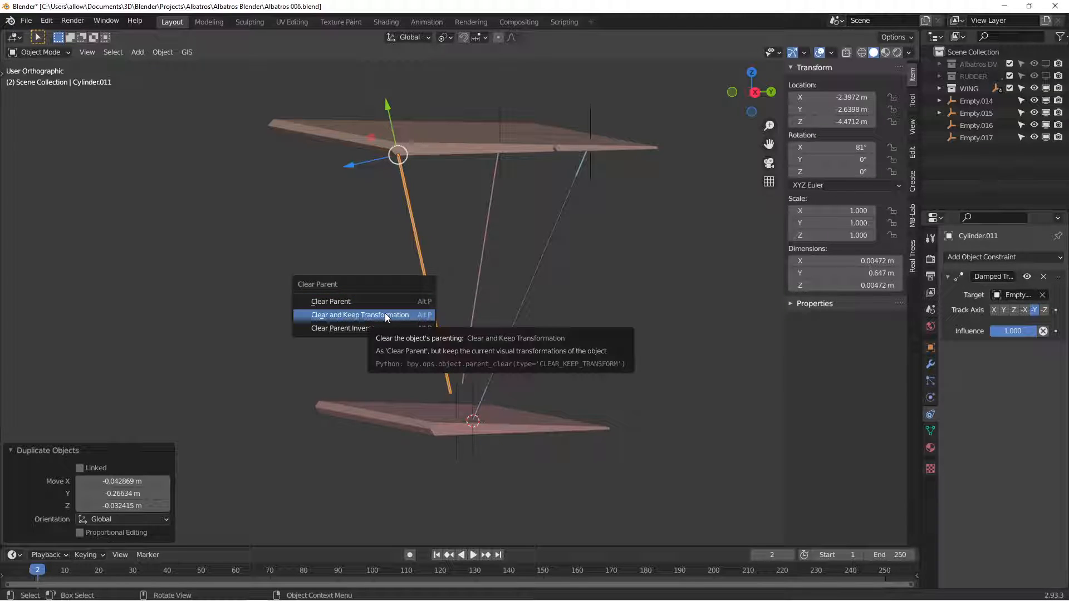
Unparent the second copy keeping its transform, clear its Damped Track target and eyedrop a new empty.
{"action": "left_click", "coordinate": [331, 301]}
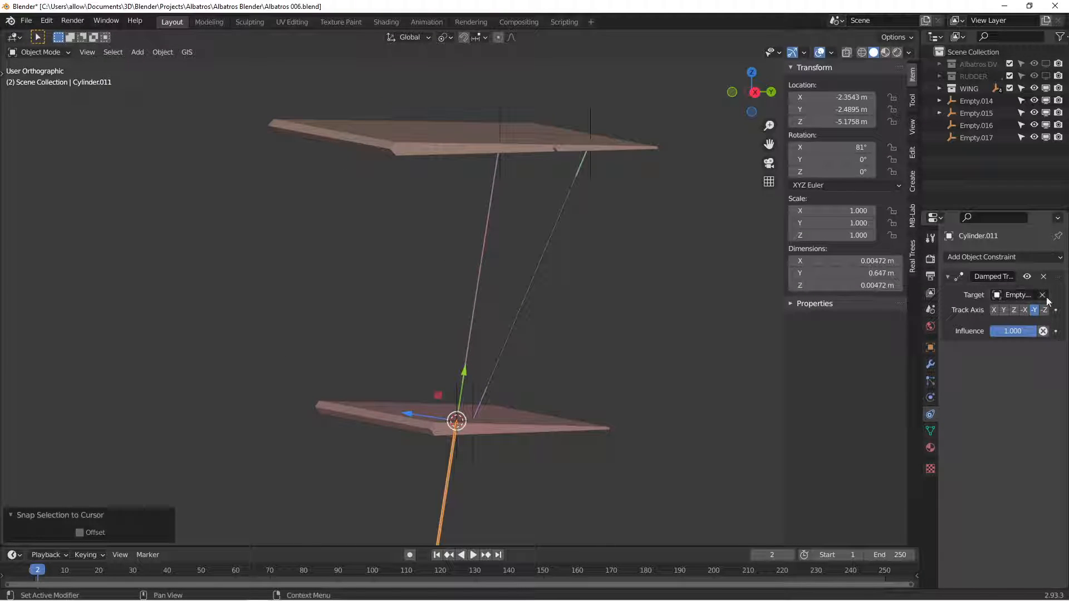
{"action": "left_click", "coordinate": [1042, 294]}
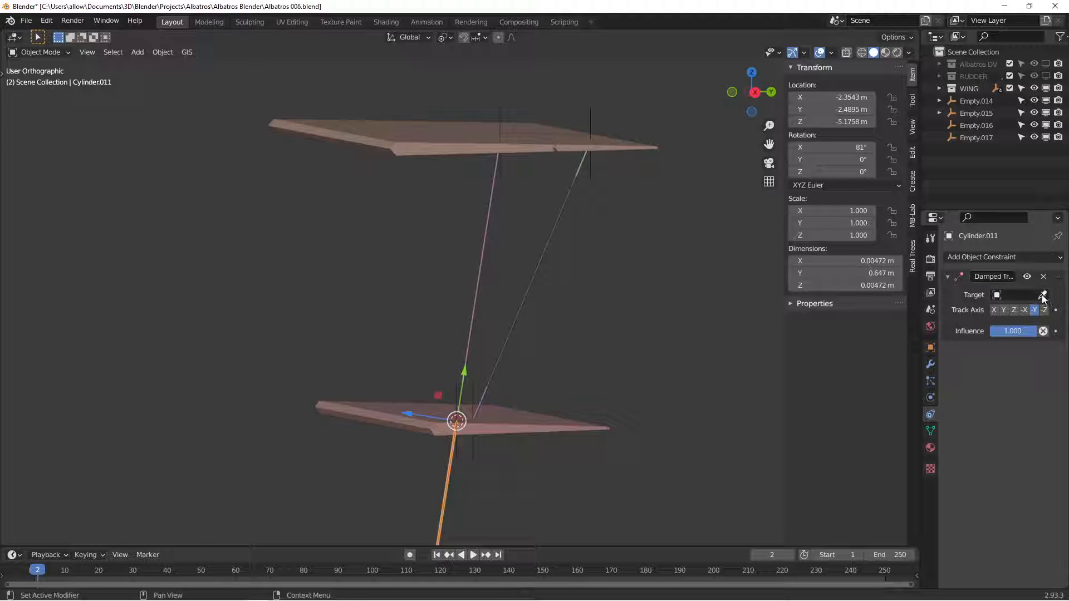
{"action": "left_click", "coordinate": [1015, 294]}
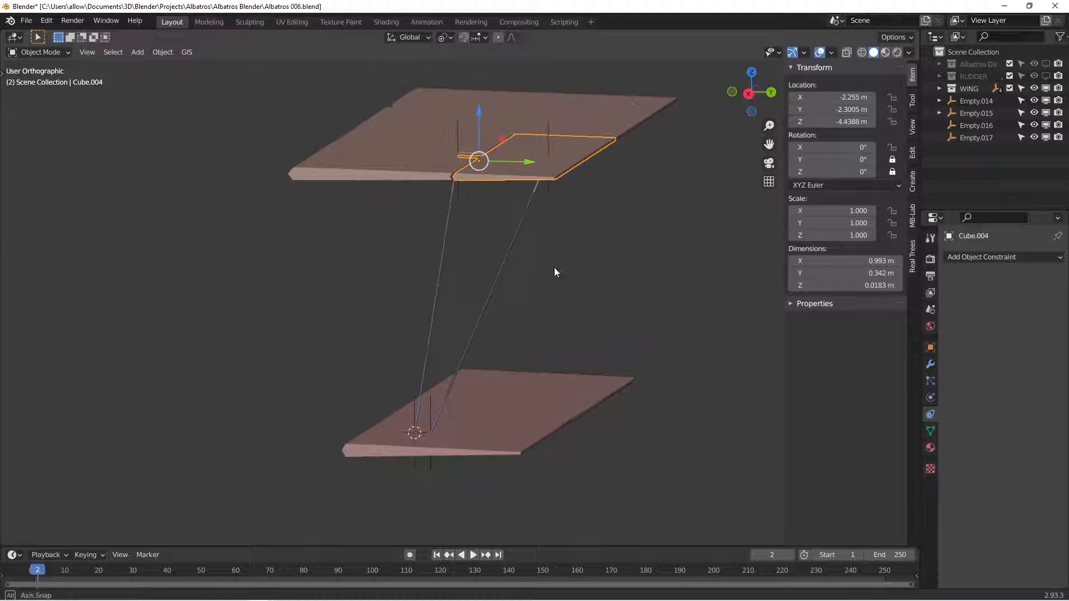
Rotate the upper aileron Cube.004 about X roughly 16 degrees to check the cables follow.
{"action": "key", "text": "r"}
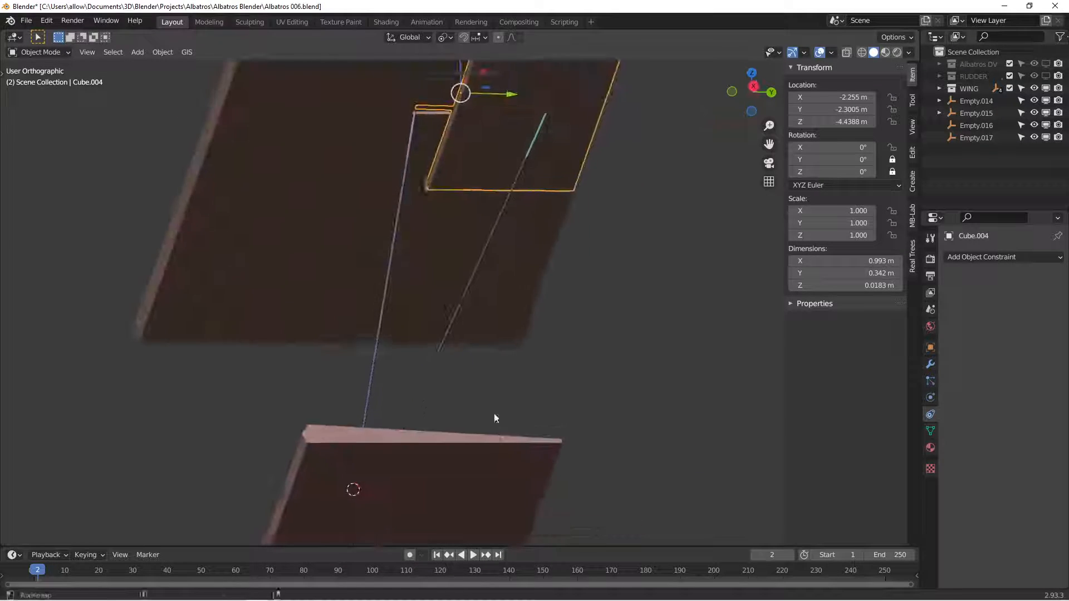
{"action": "key", "text": "r"}
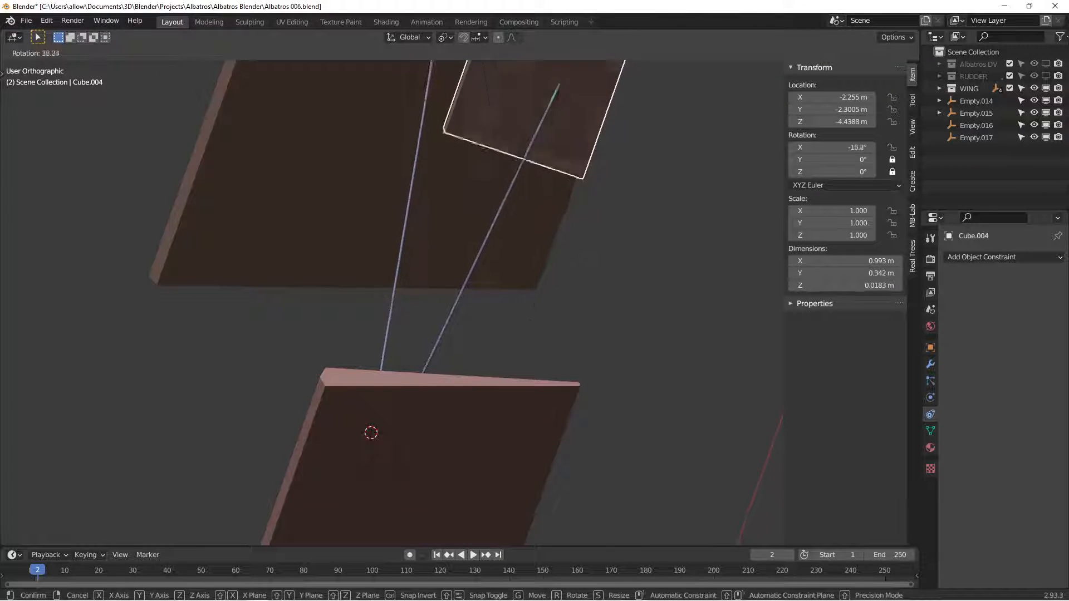